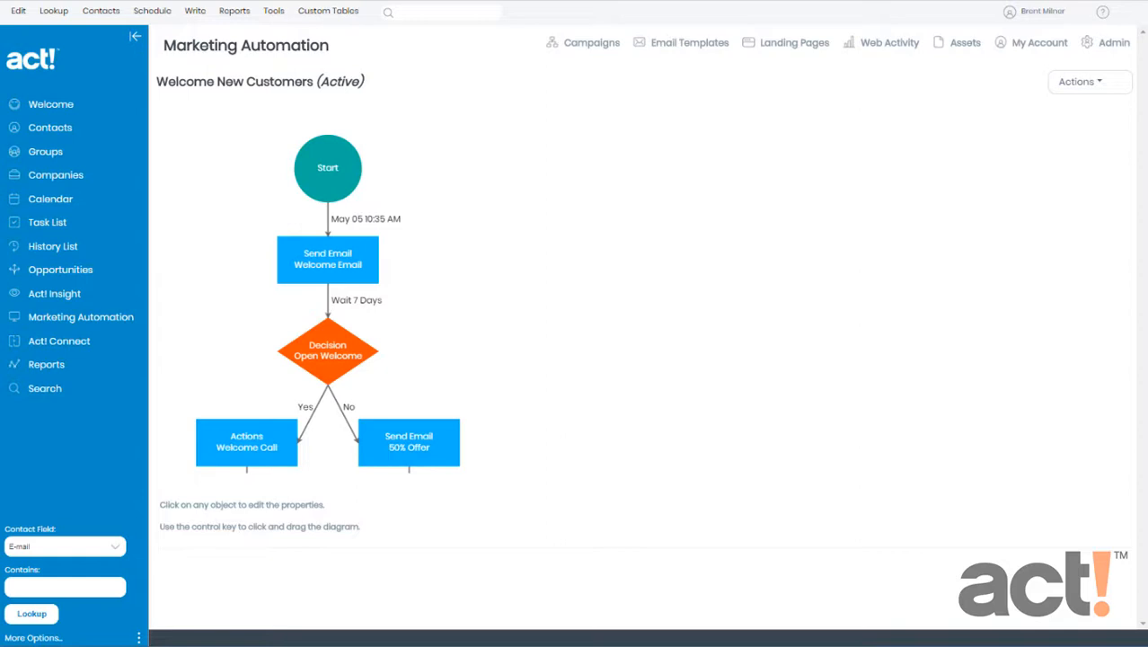
mouse_move(81, 316)
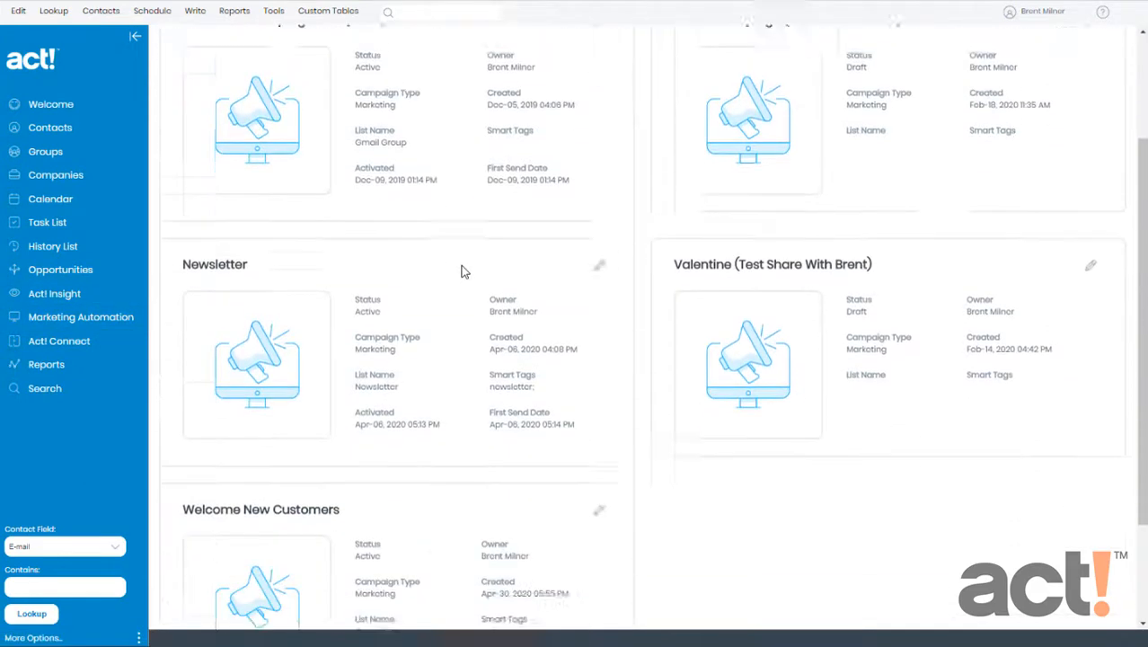
Scroll the Campaigns list toward the Welcome New Customers campaign card
scroll("down", 3)
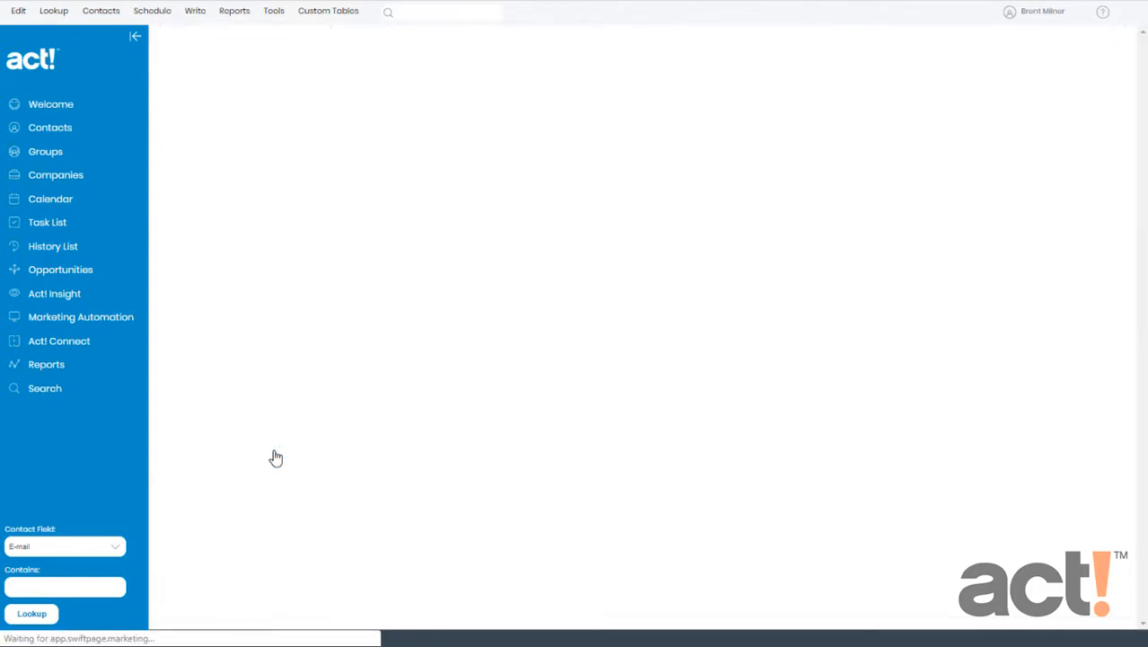
Choose Edit Email Content for the Send Email 50% Offer step and go to the editor
left_click(81, 316)
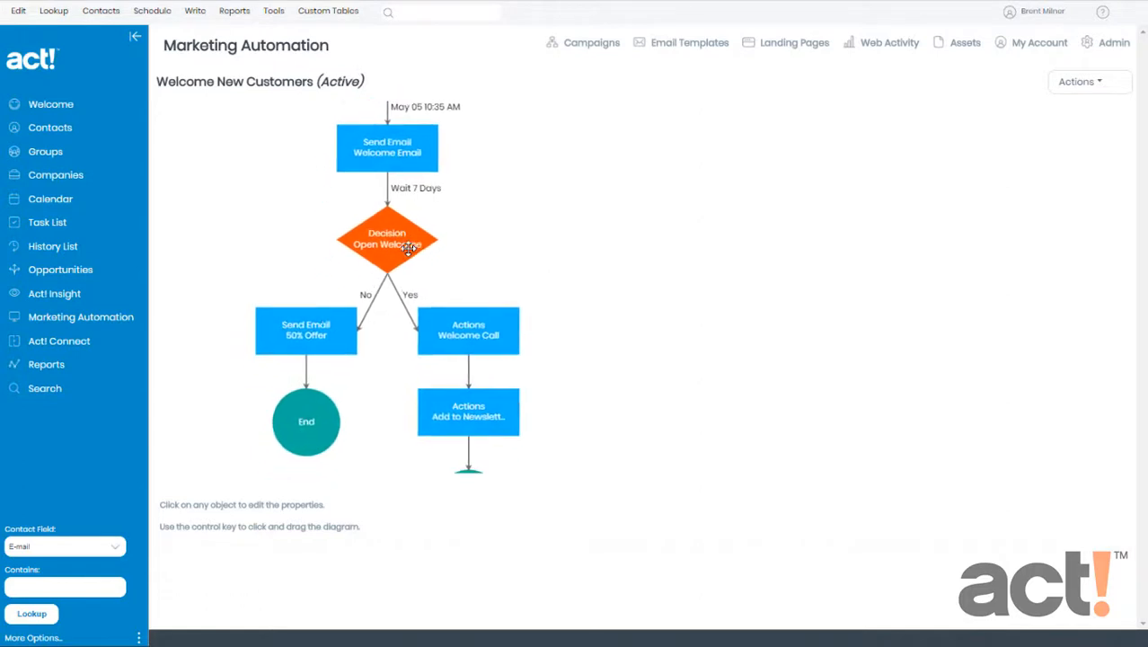
mouse_move(327, 349)
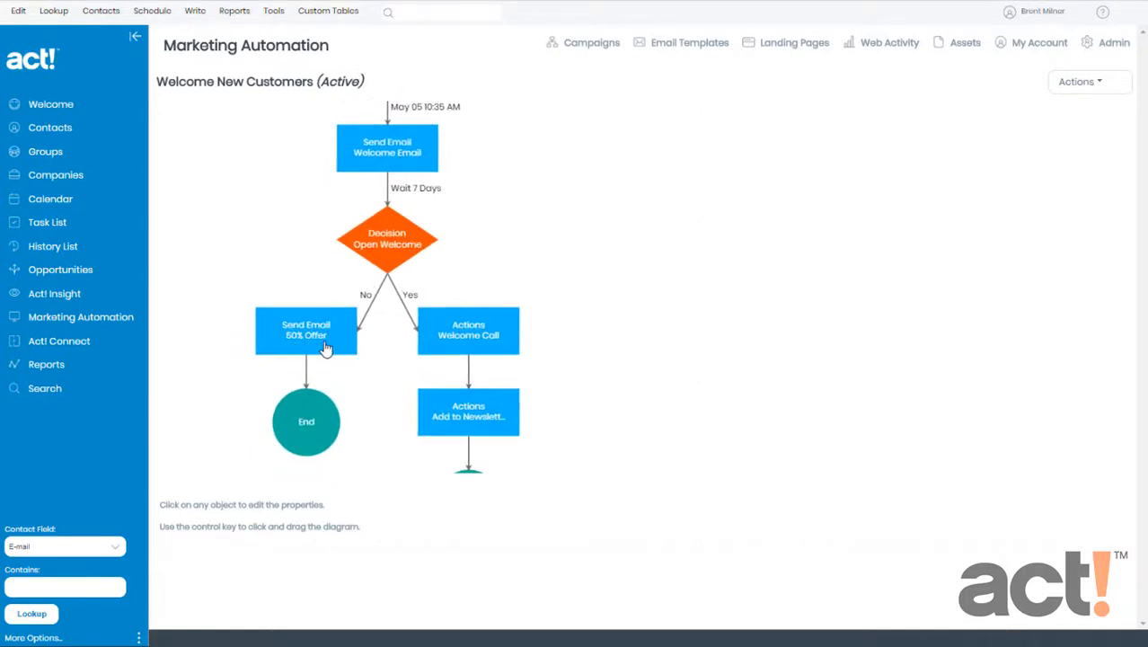
left_click(305, 331)
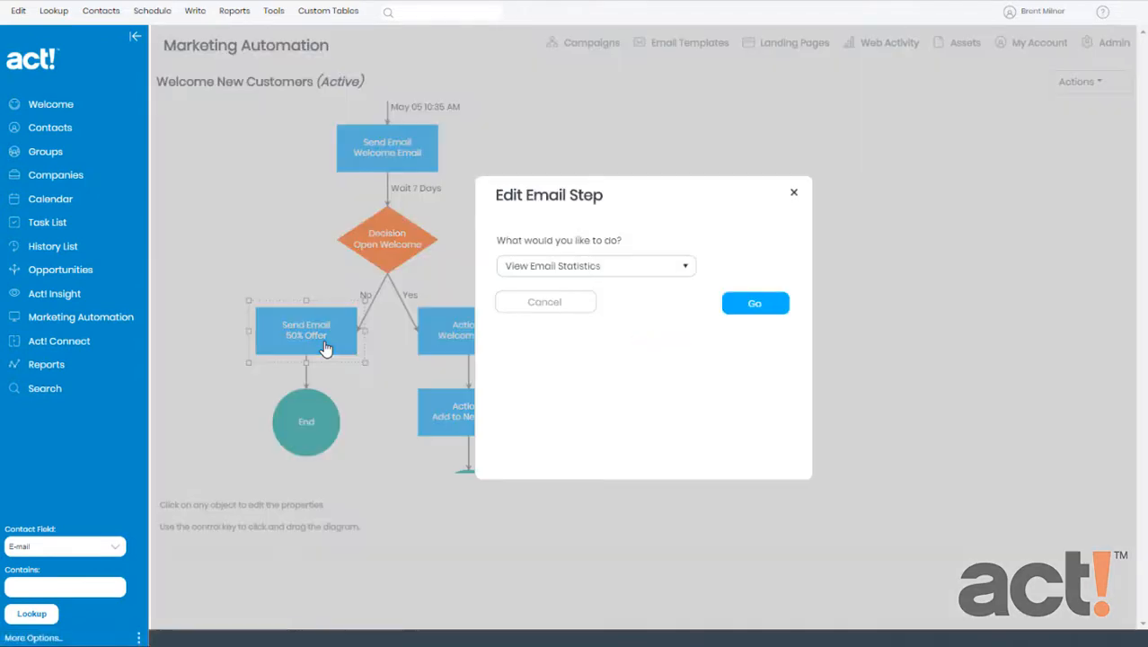
left_click(596, 266)
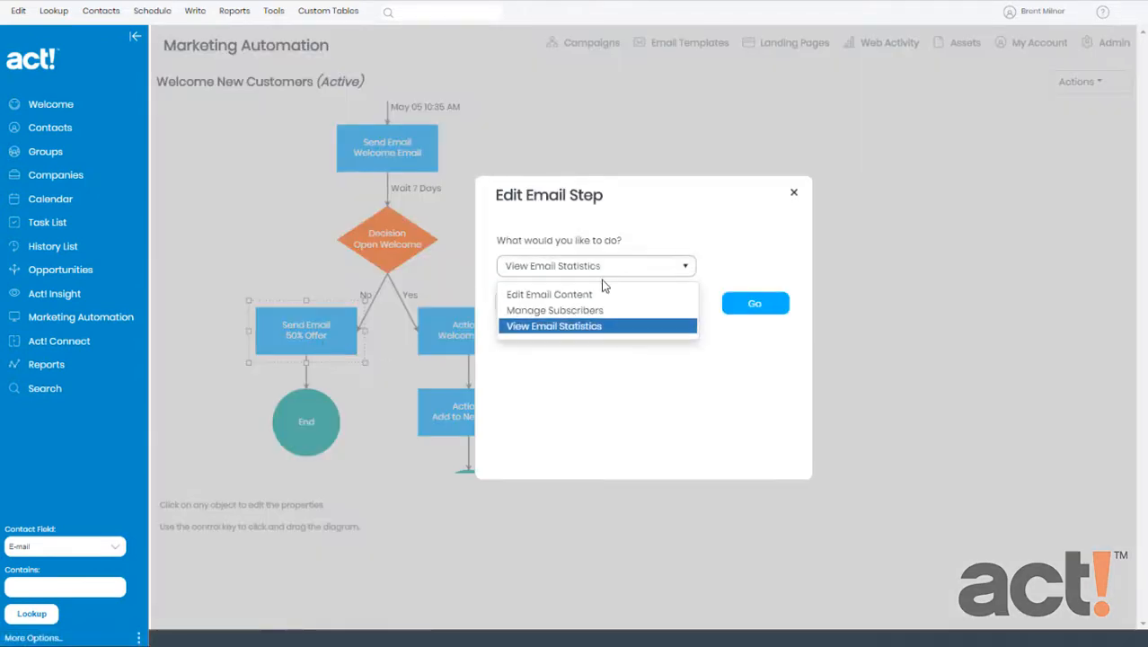
left_click(550, 295)
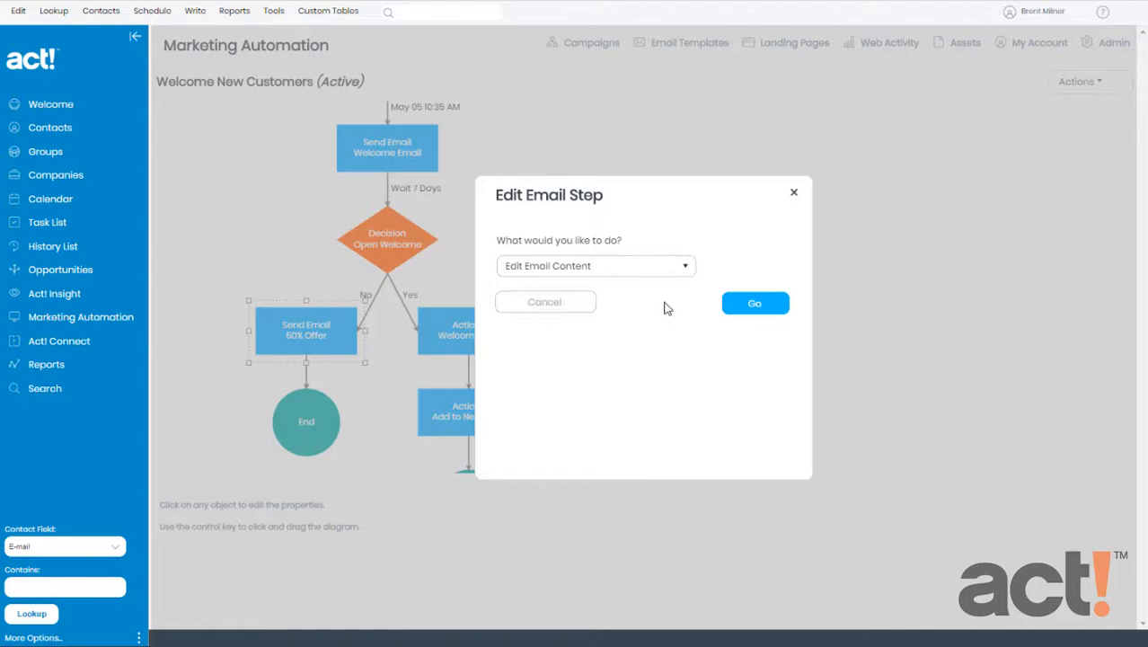
left_click(755, 302)
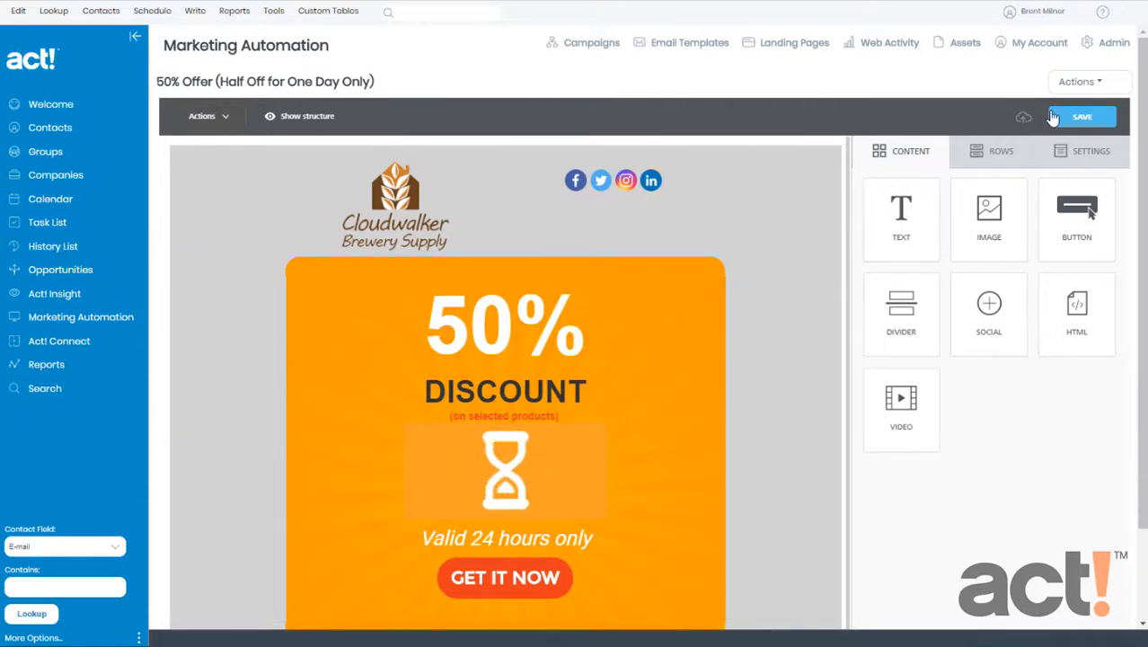
Import the saved Half Off (A) template via Actions > Import My Templates
left_click(1078, 81)
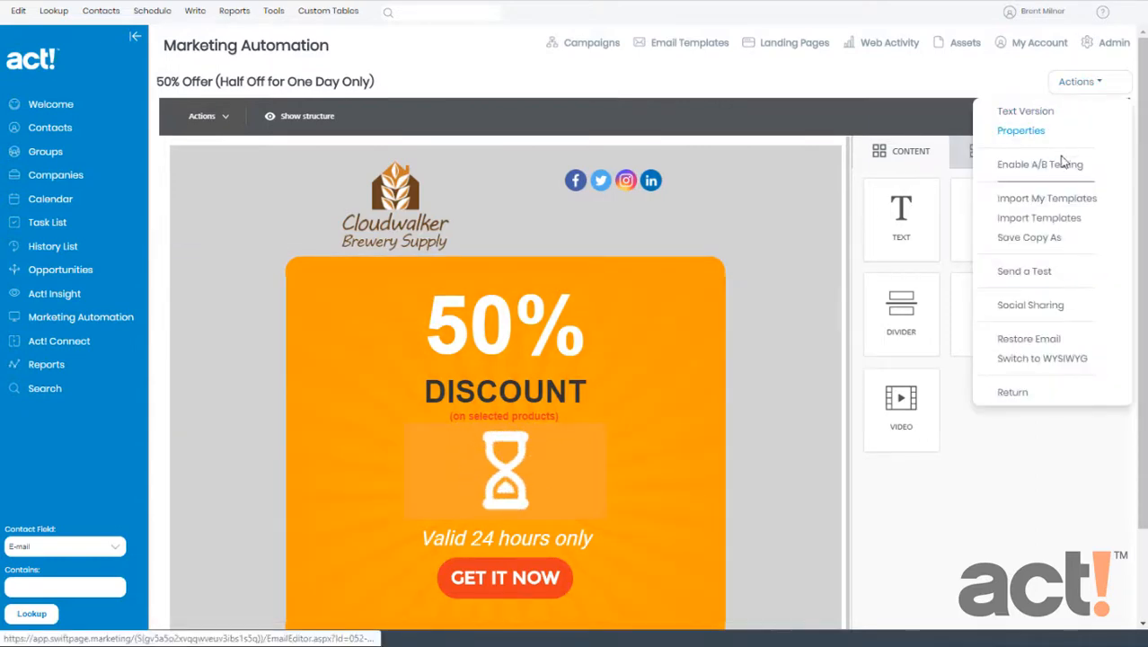
left_click(1045, 198)
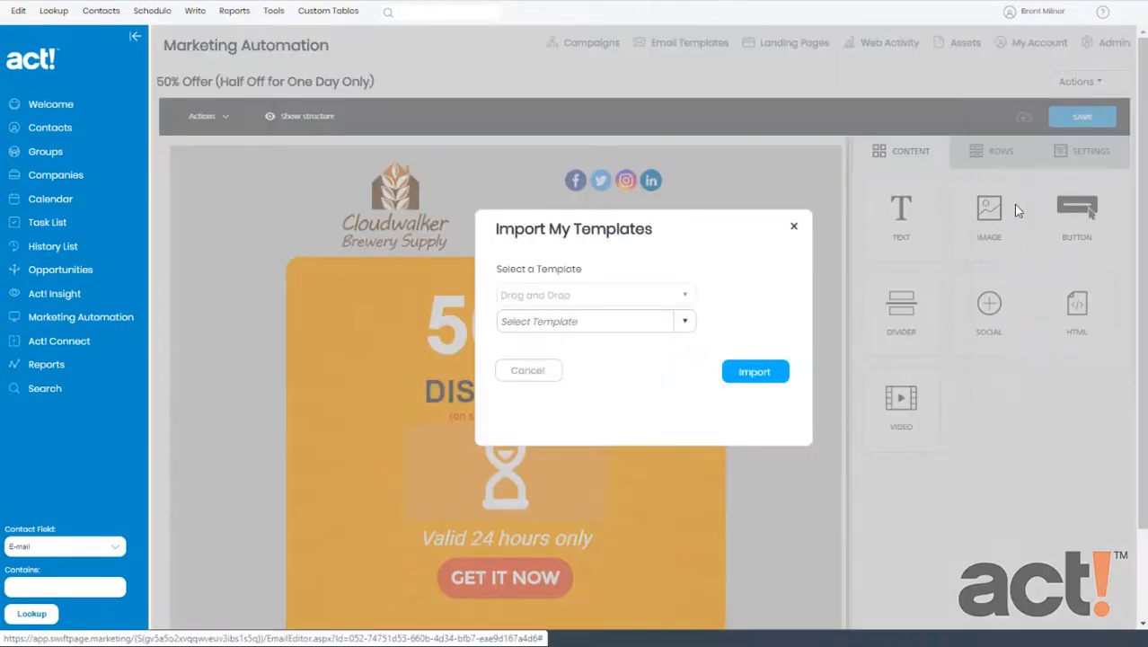
left_click(685, 319)
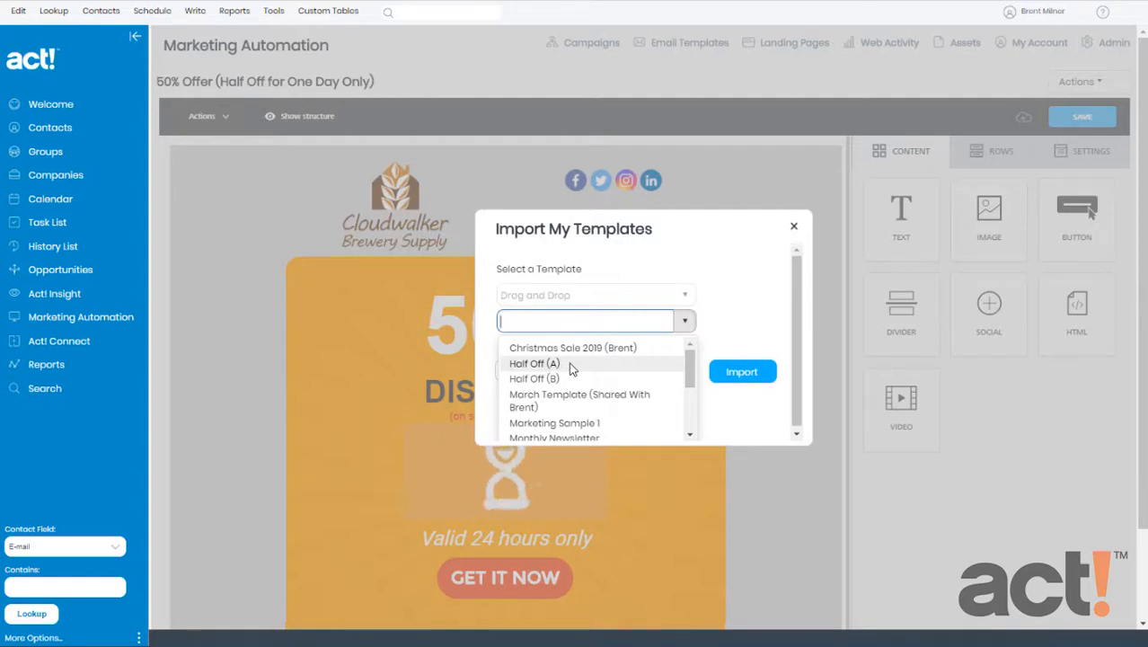
mouse_move(571, 378)
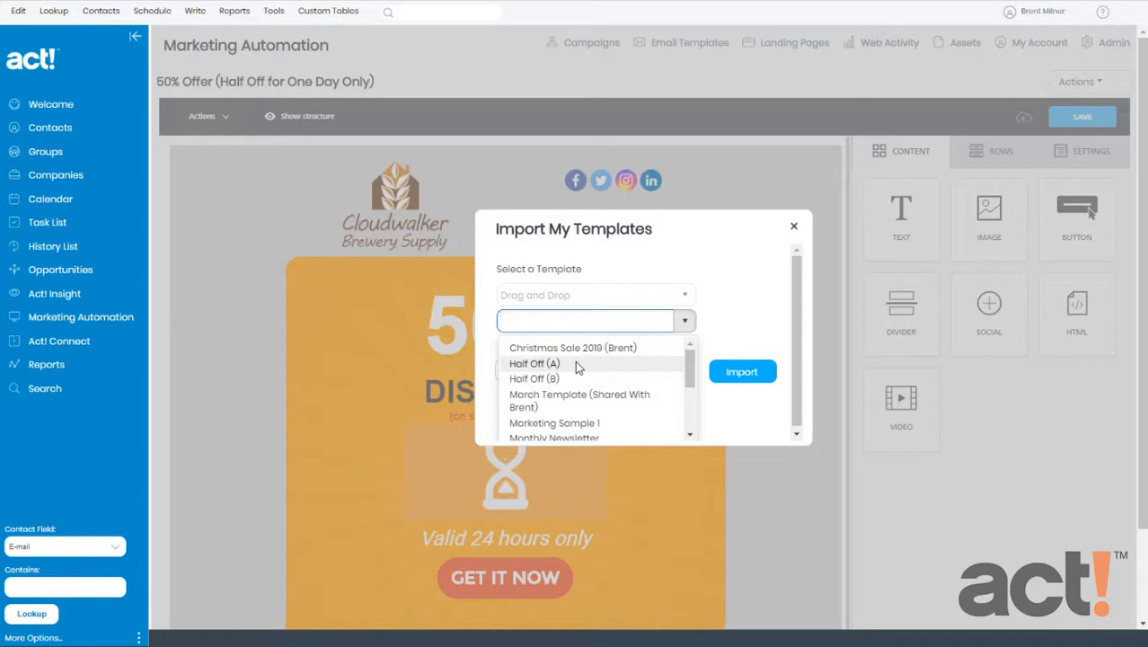
left_click(535, 363)
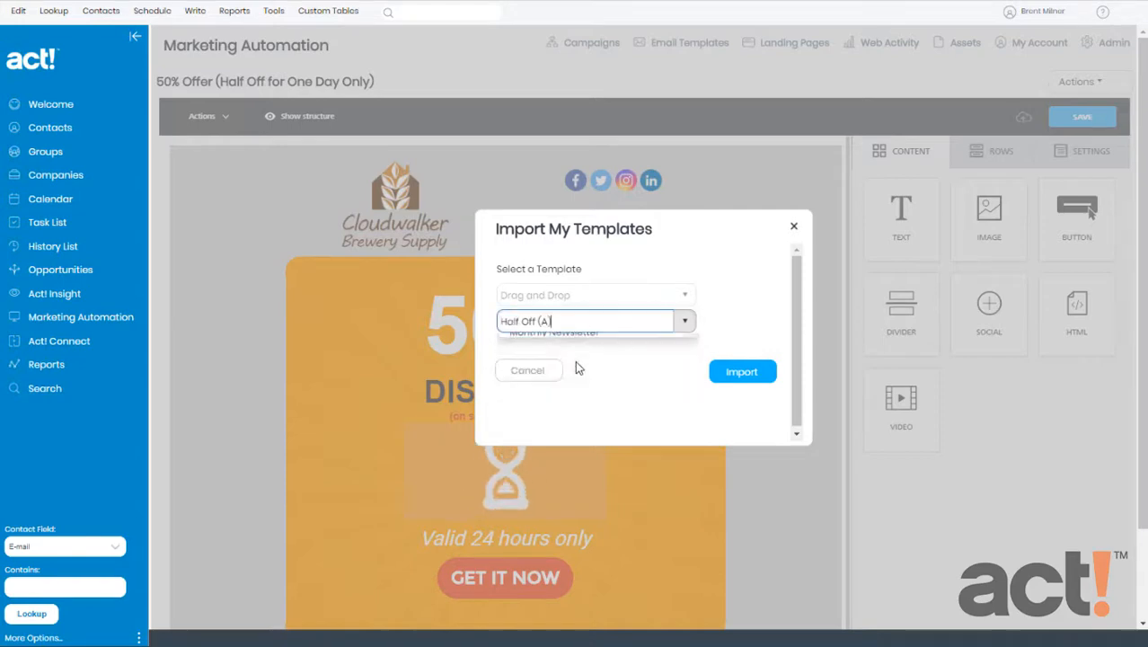
left_click(742, 370)
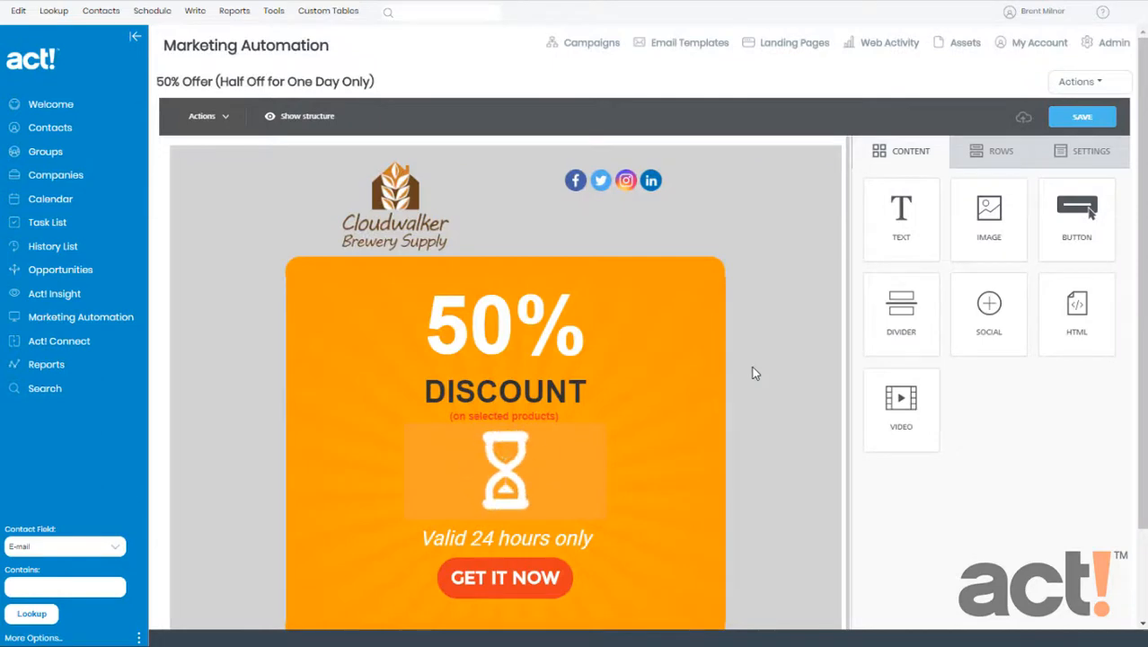
mouse_move(746, 232)
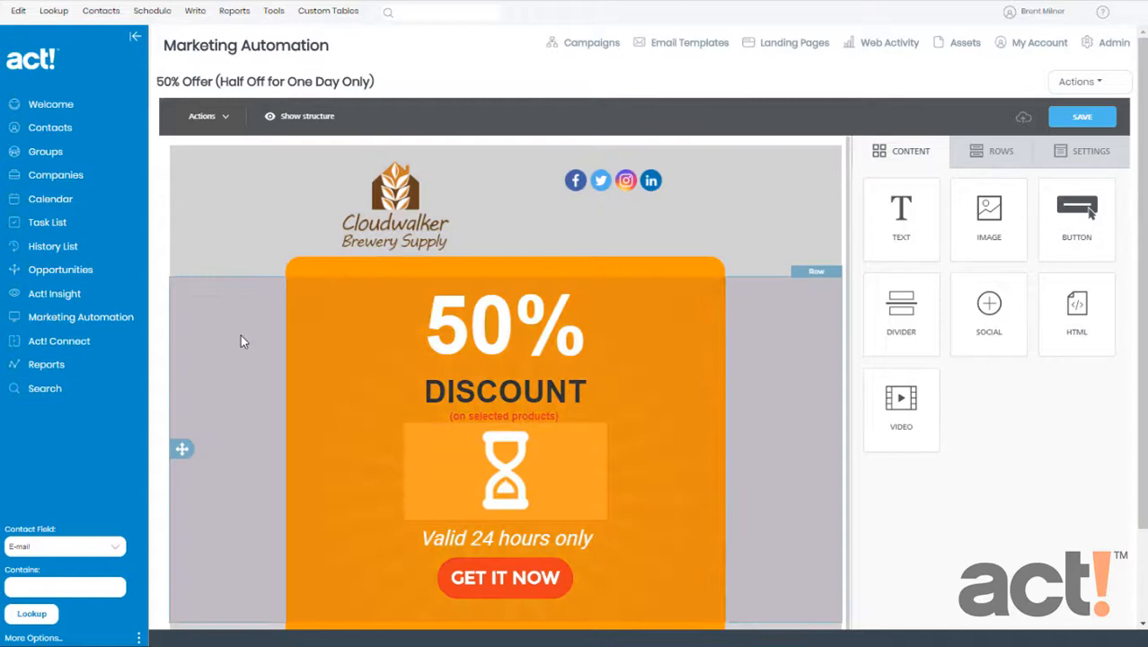
mouse_move(759, 406)
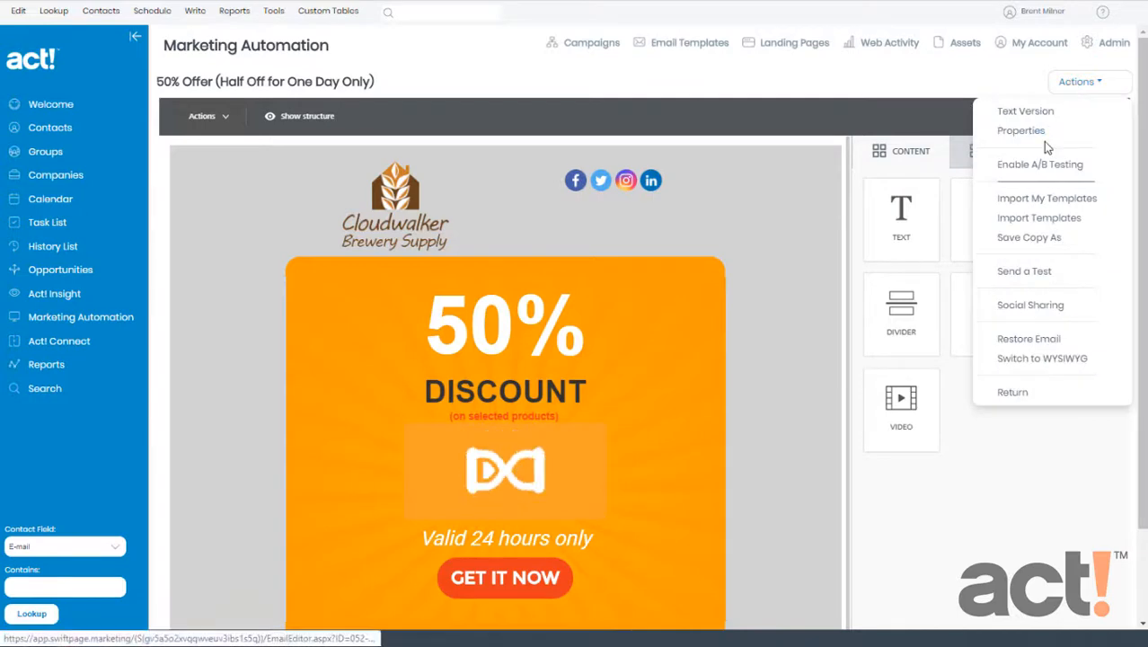
Replace the subject in Properties with 'Check Out Our 50% Offer This Weekend!' and update it
left_click(1020, 129)
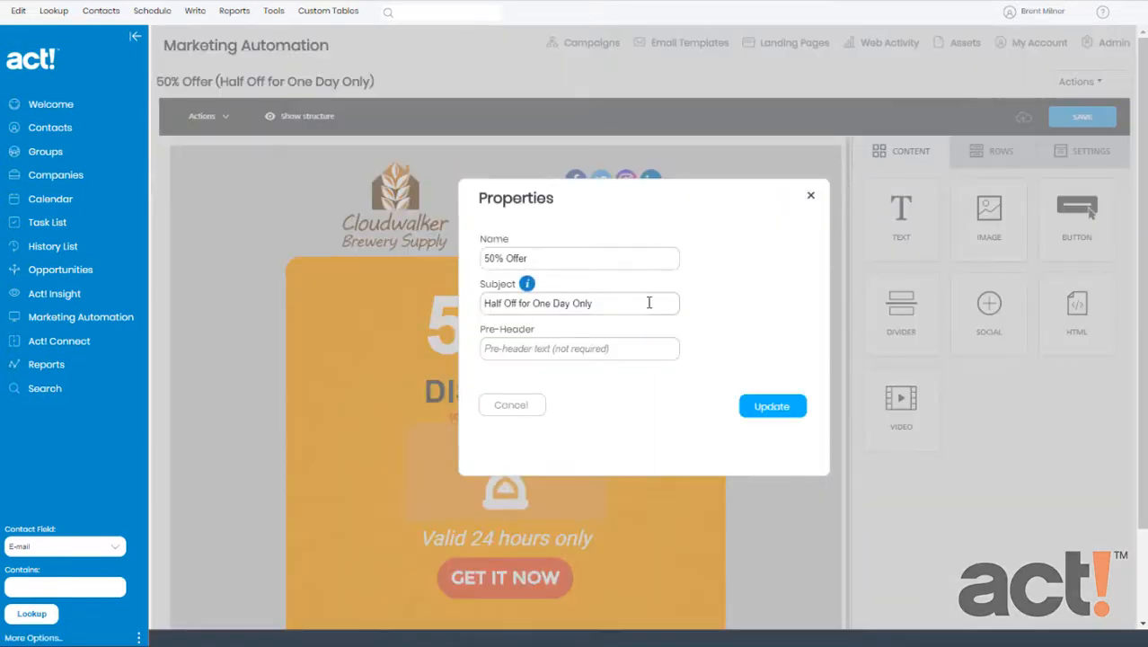
triple_click(579, 302)
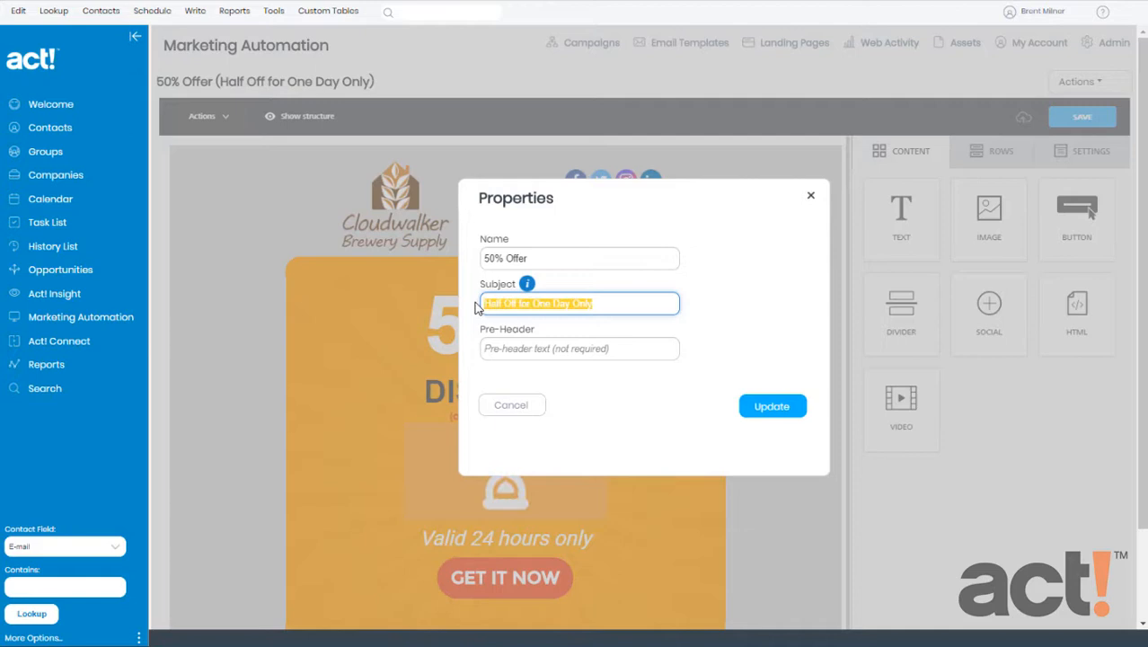
type("Check Out Our 5")
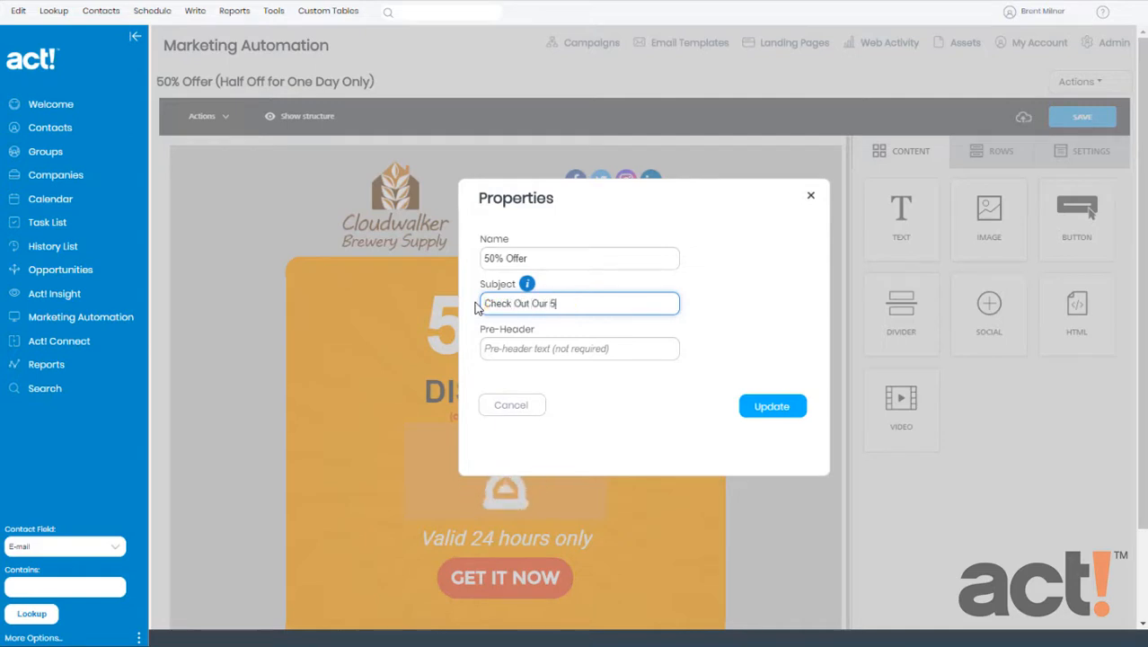
type("0% Offer This Wee")
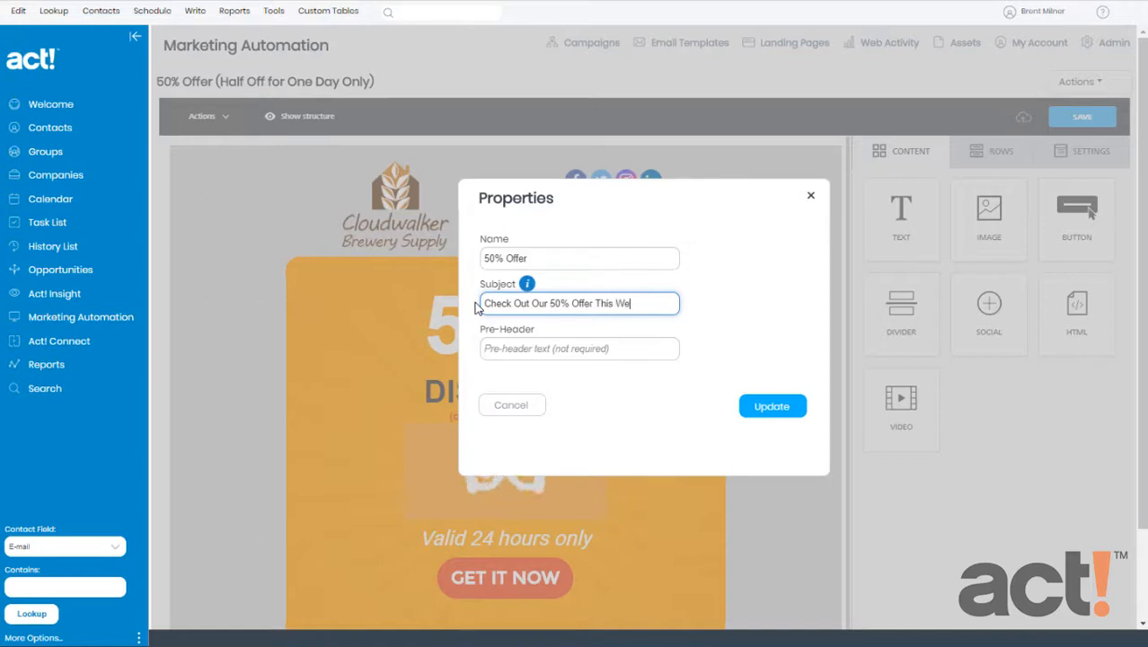
type("ekend!")
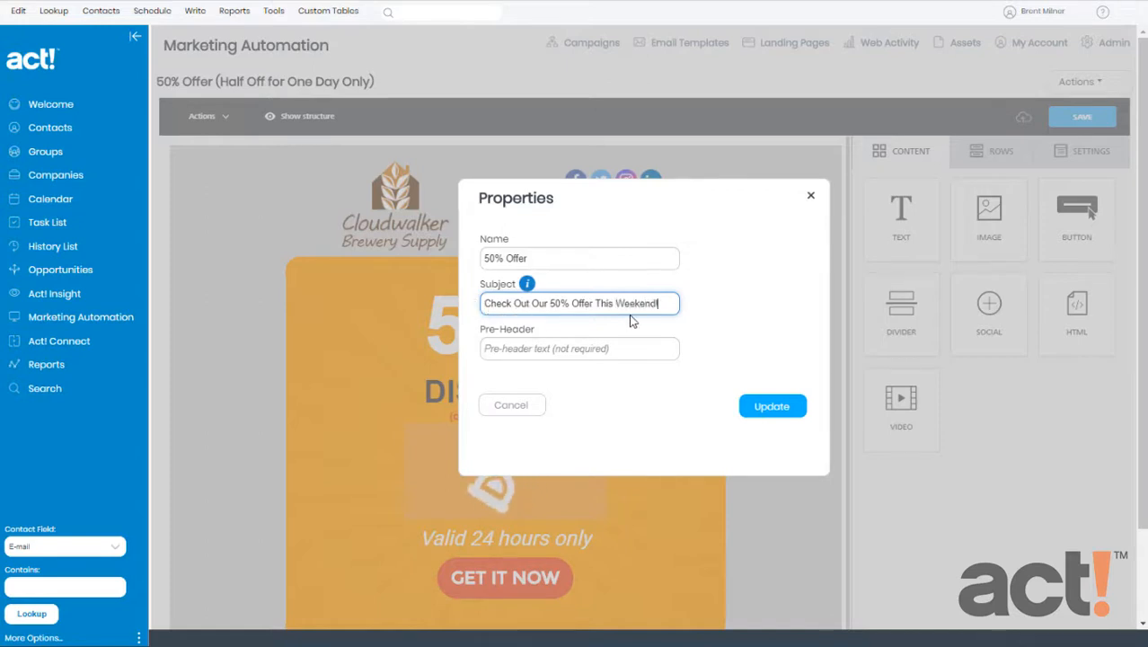
mouse_move(773, 406)
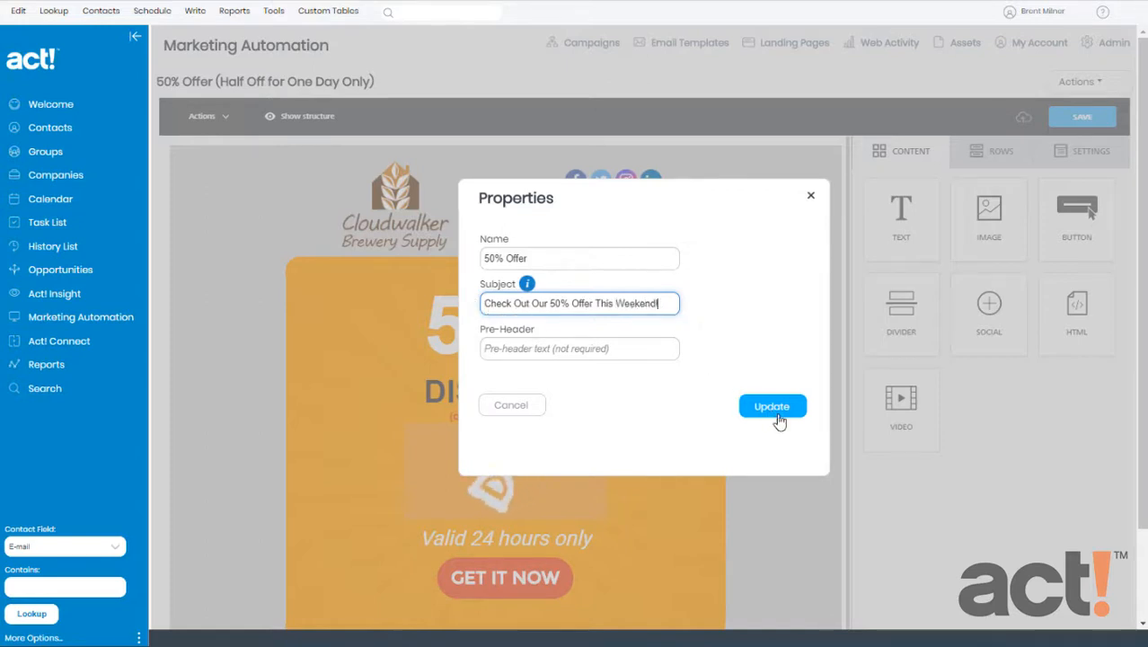
left_click(773, 406)
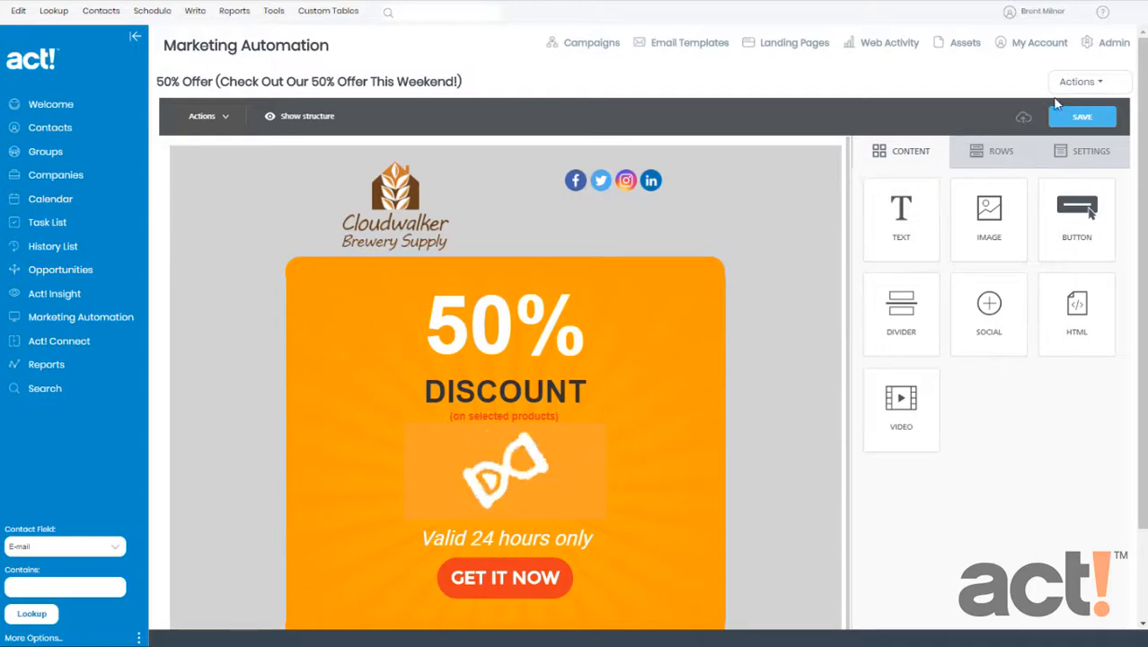
Turn on A/B testing from Actions, creating the B version from the current email
left_click(1078, 81)
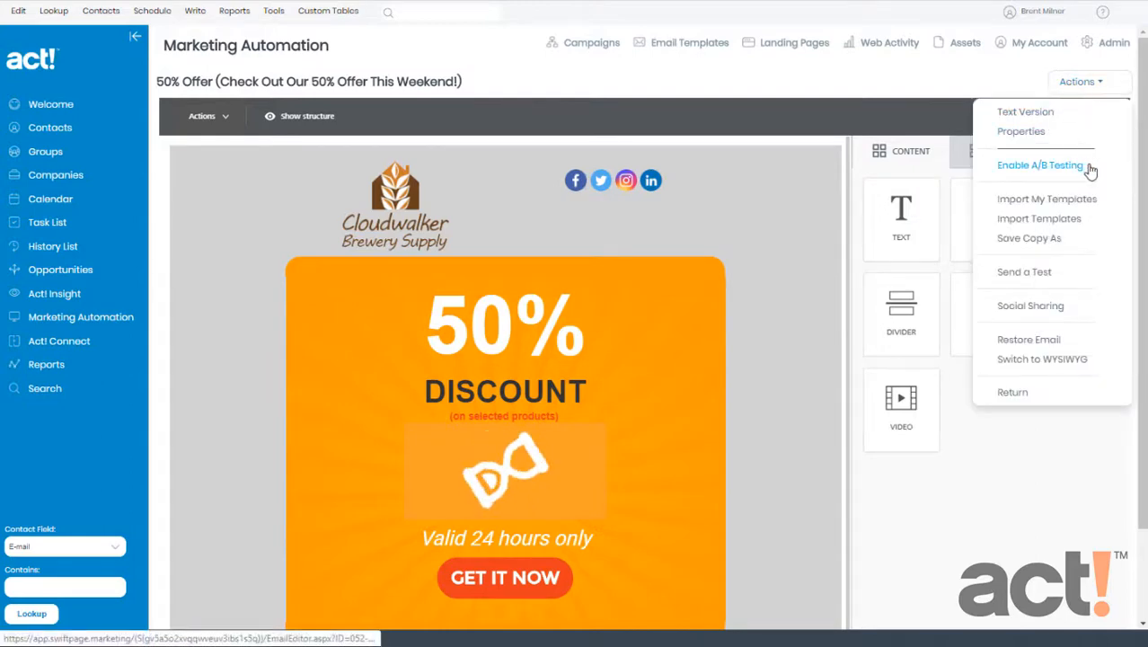
left_click(1040, 165)
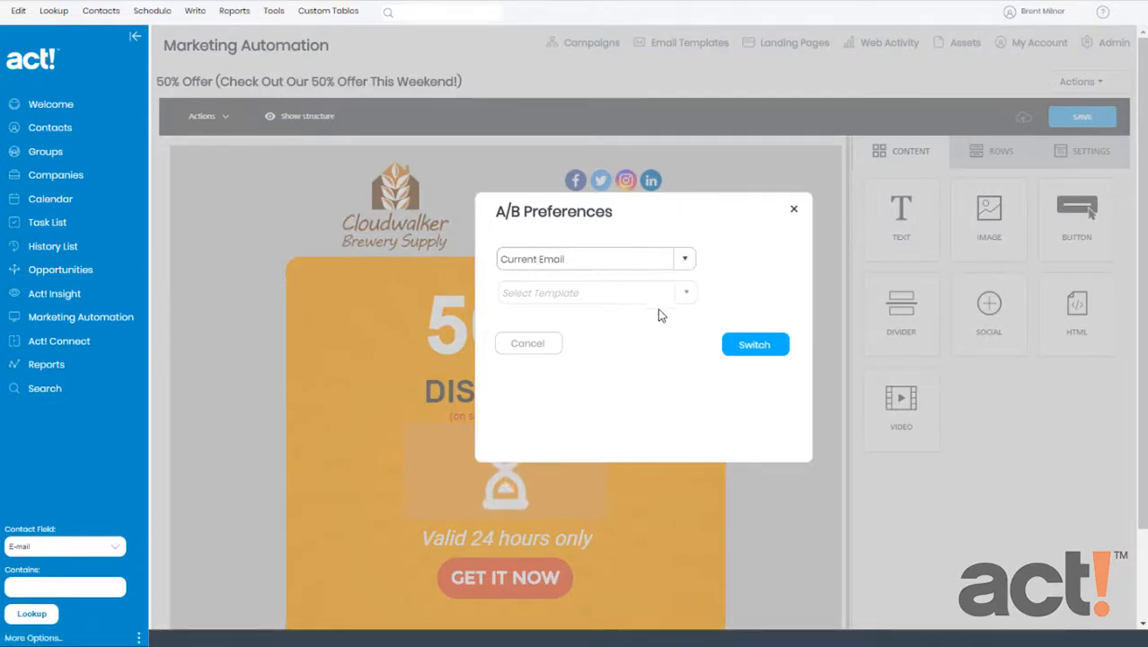
left_click(755, 346)
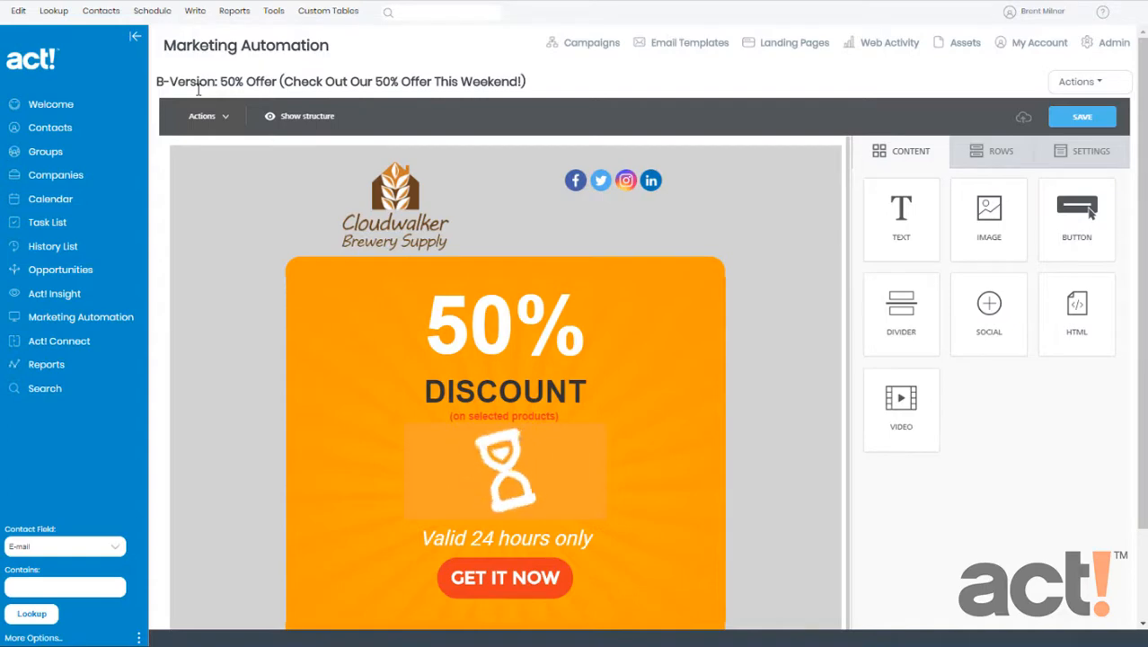
Import the saved Half Off (B) template into the B version for a white background
left_click(1078, 83)
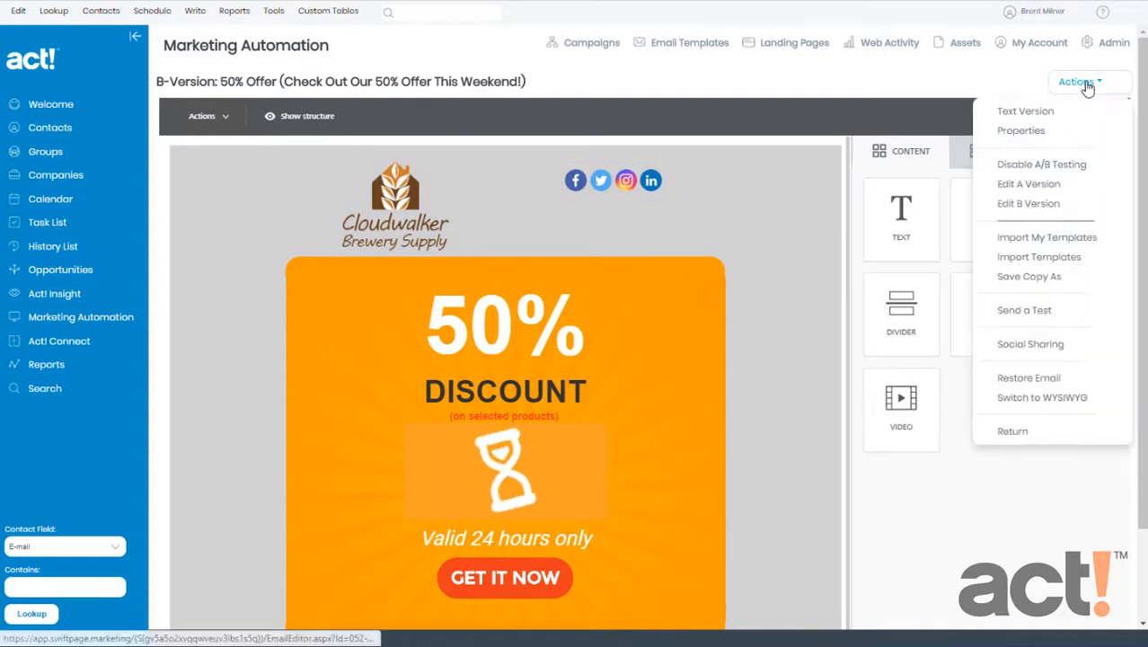
mouse_move(1079, 230)
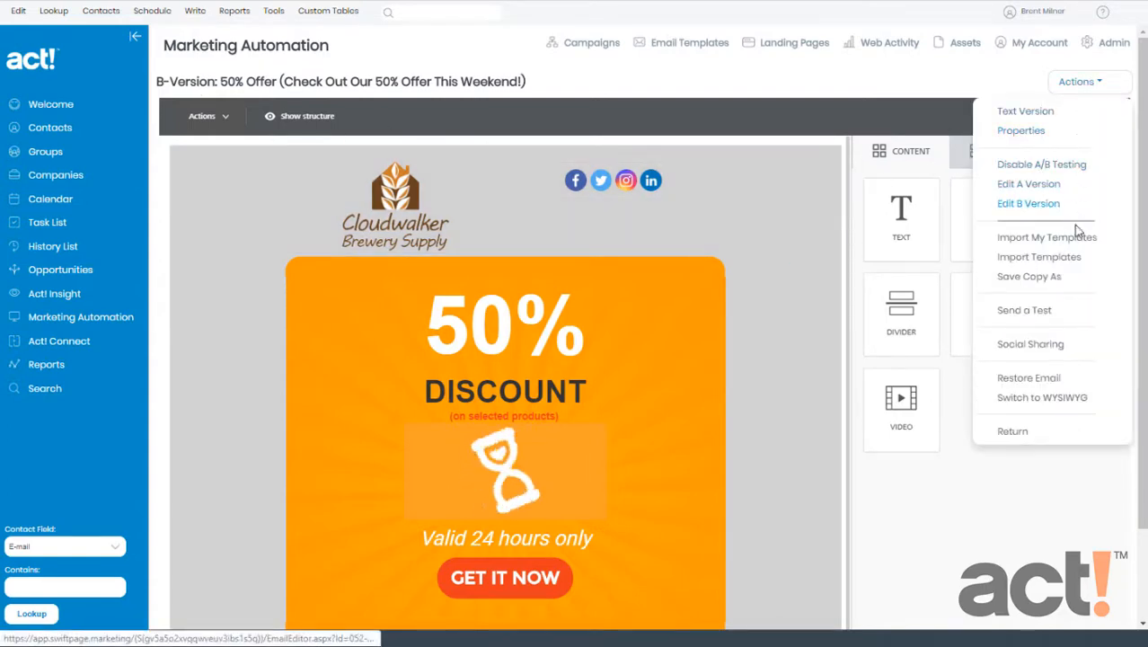
left_click(1046, 237)
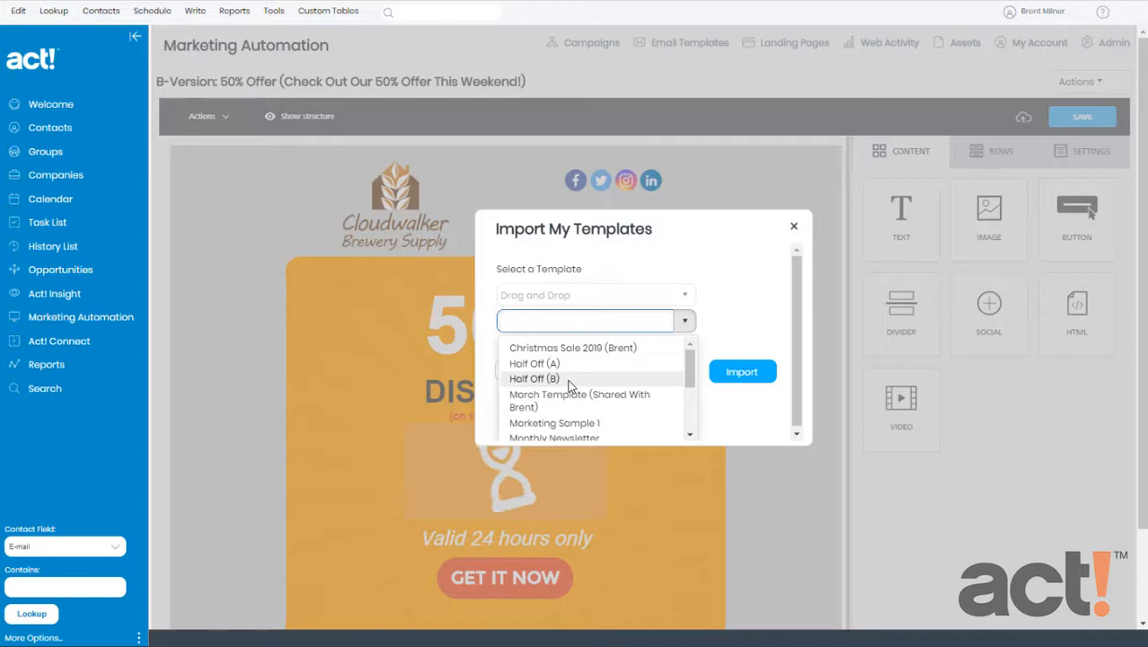
left_click(536, 377)
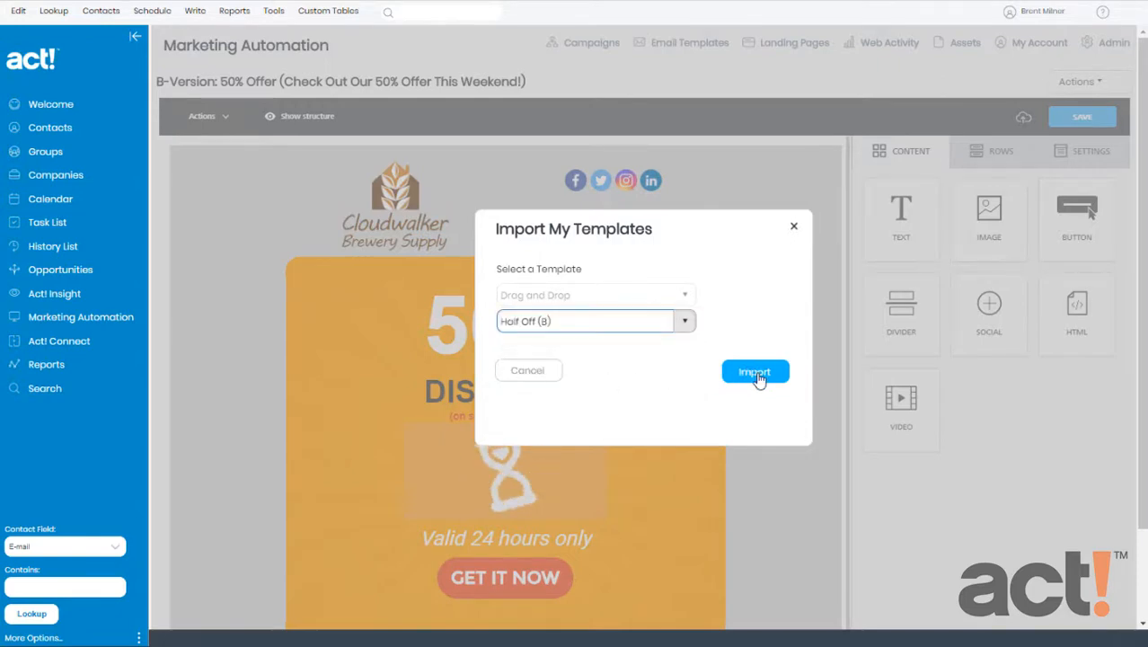
left_click(755, 370)
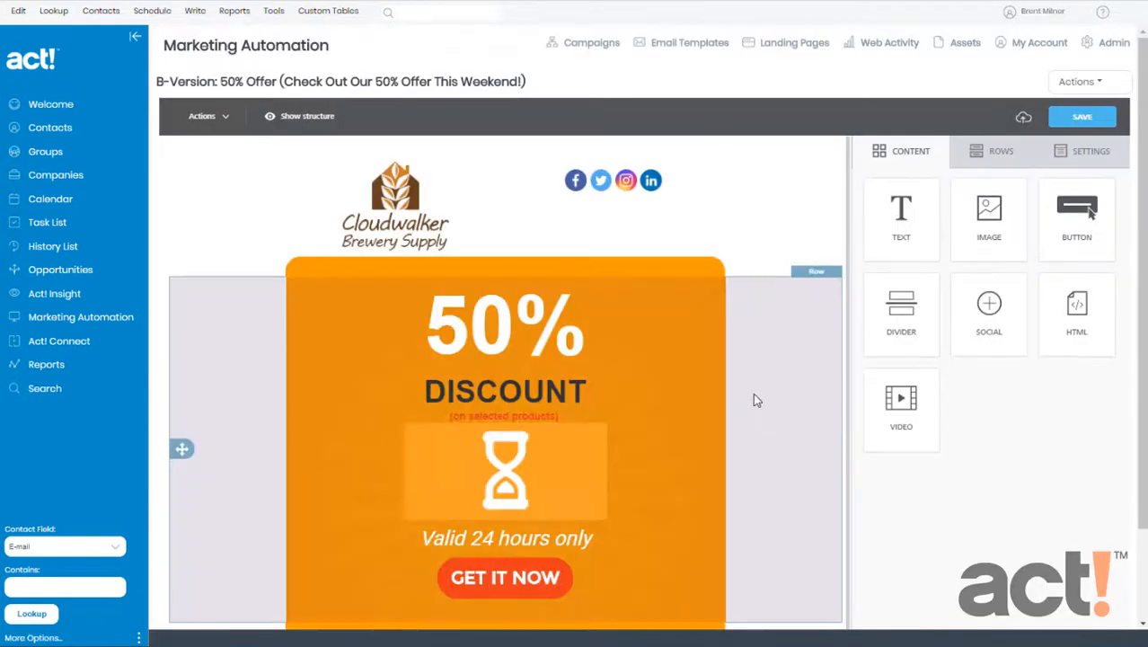
mouse_move(243, 376)
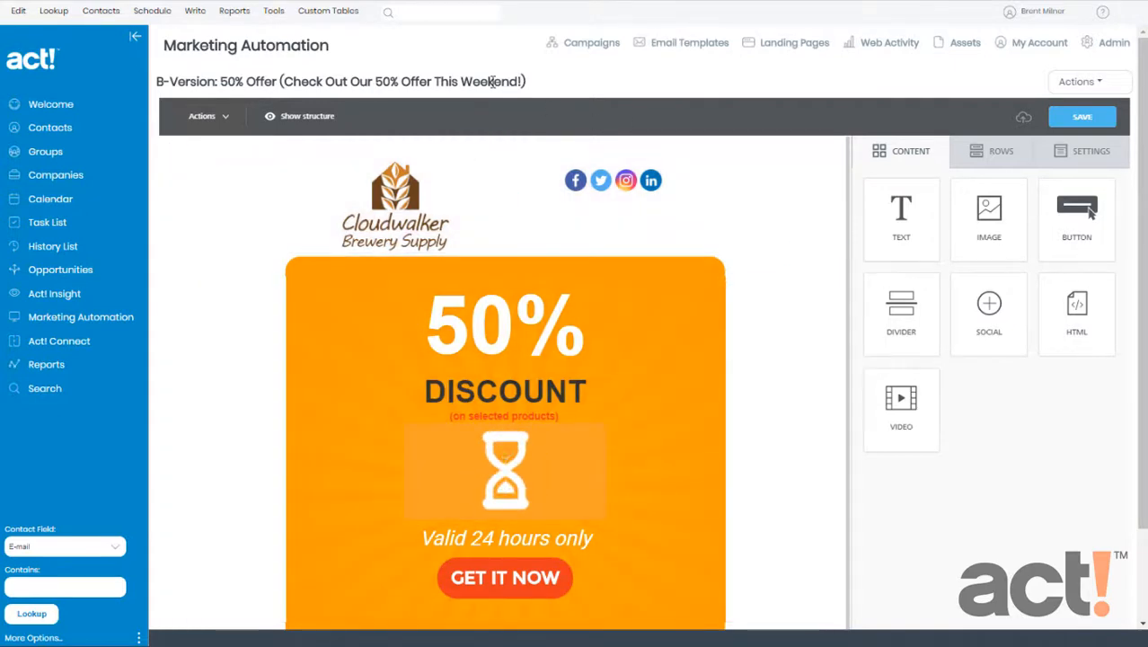
Replace the B version's subject with 'Don't Miss This Weekend's Half Off Sale!' and update it
left_click(1078, 81)
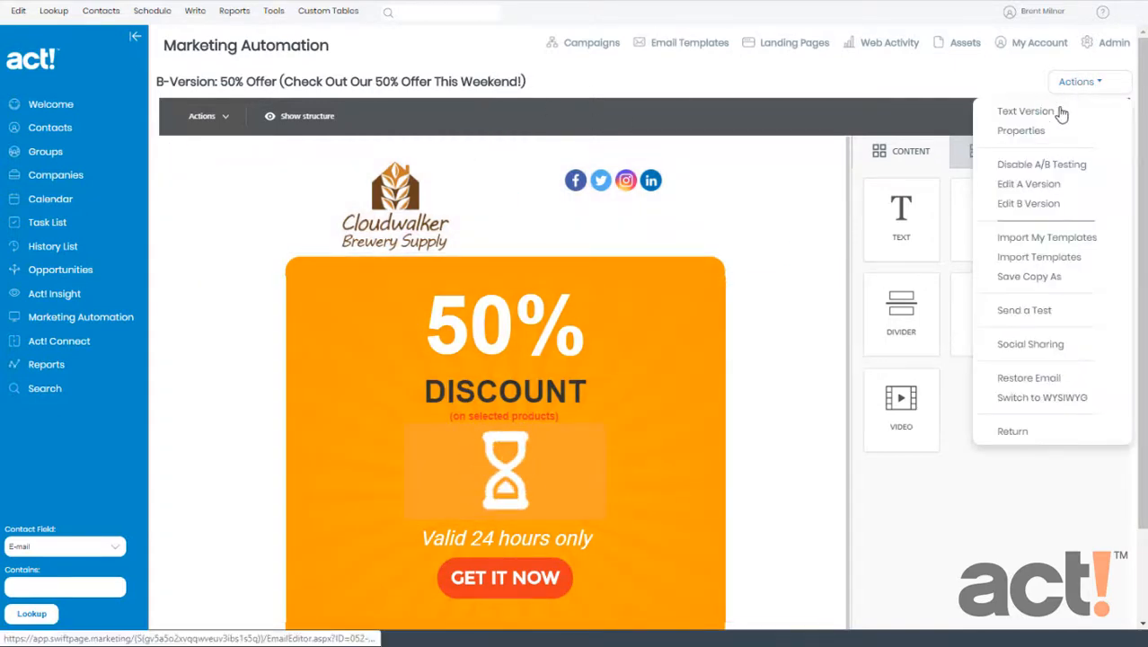
left_click(1021, 129)
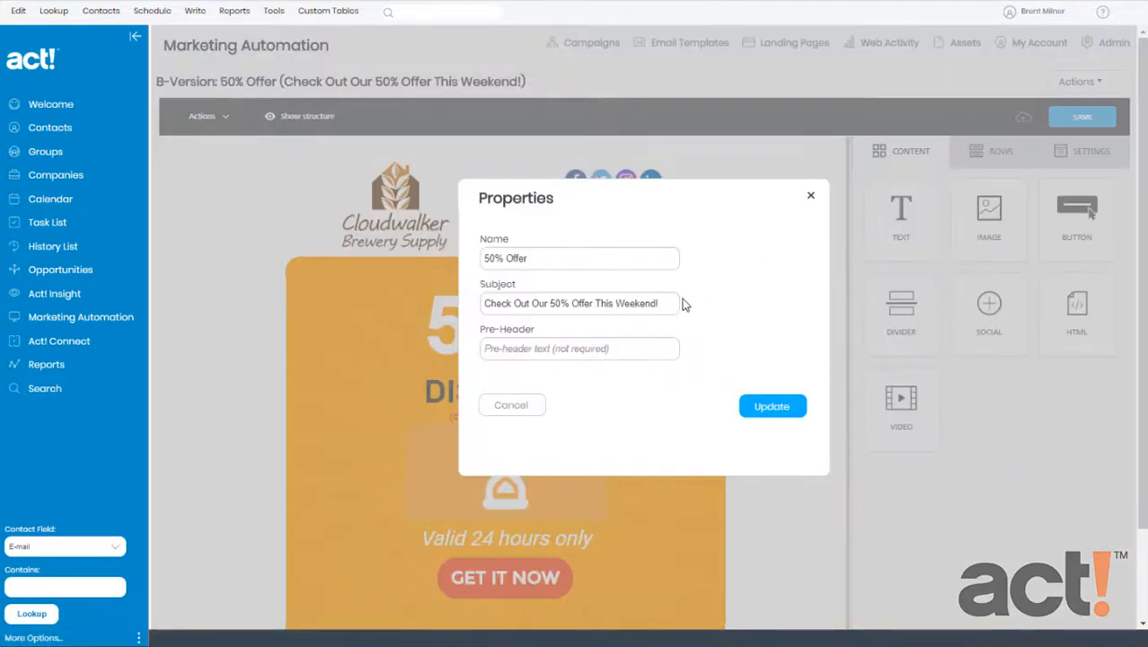
triple_click(578, 302)
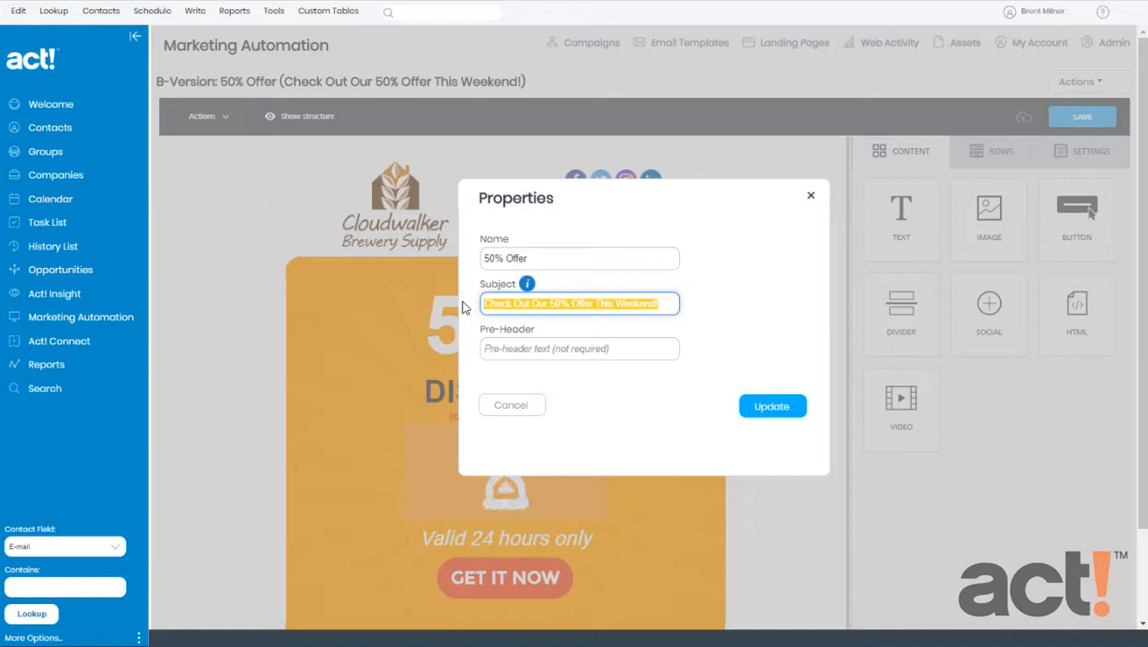
type("Don't Miss This W")
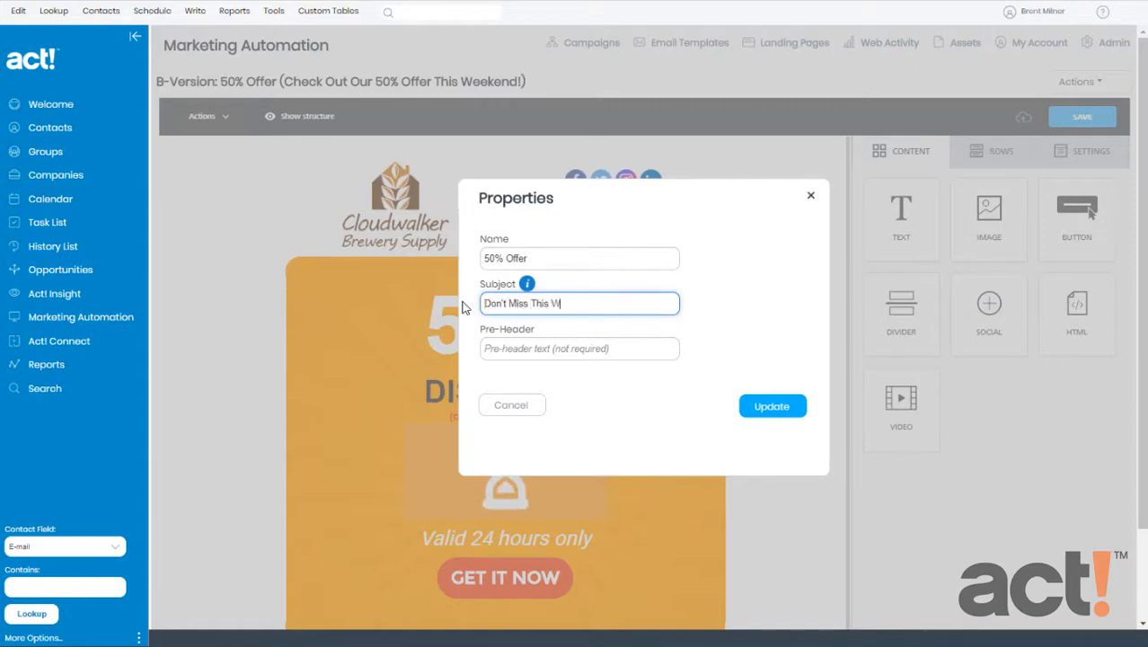
type("eekend's Half Off Sal")
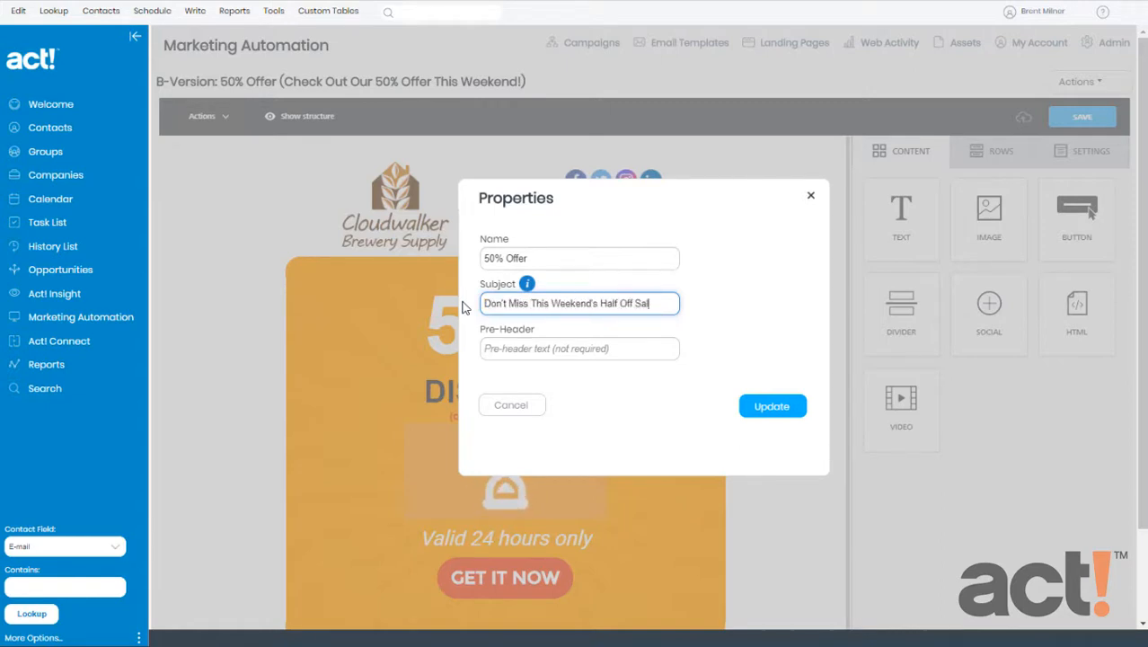
left_click(773, 406)
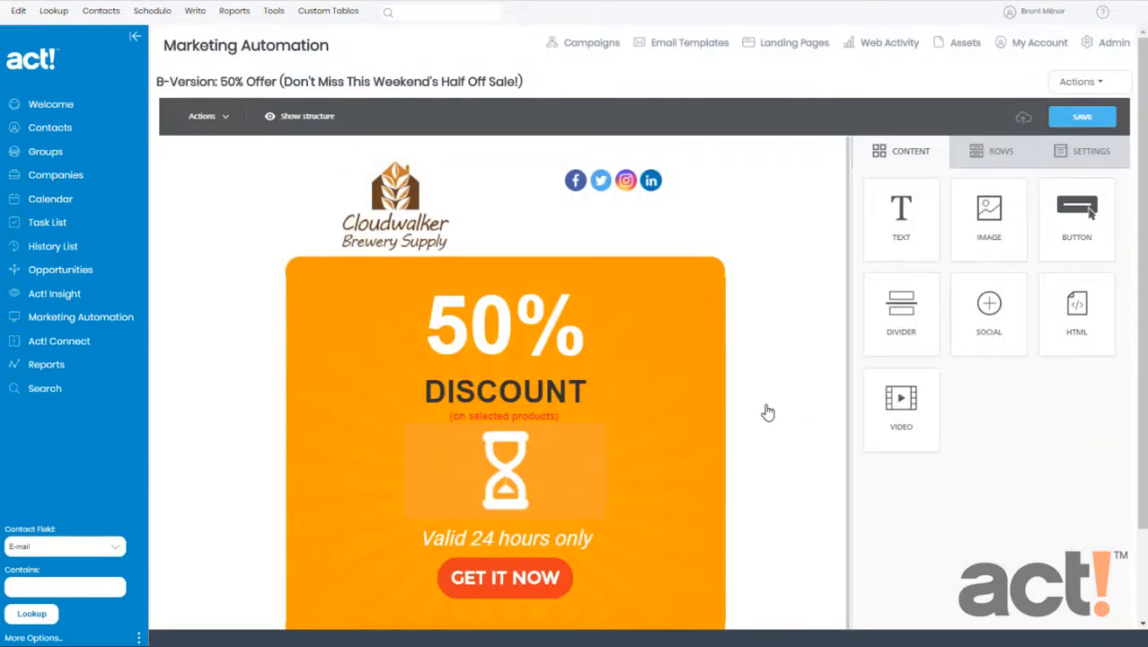
mouse_move(775, 406)
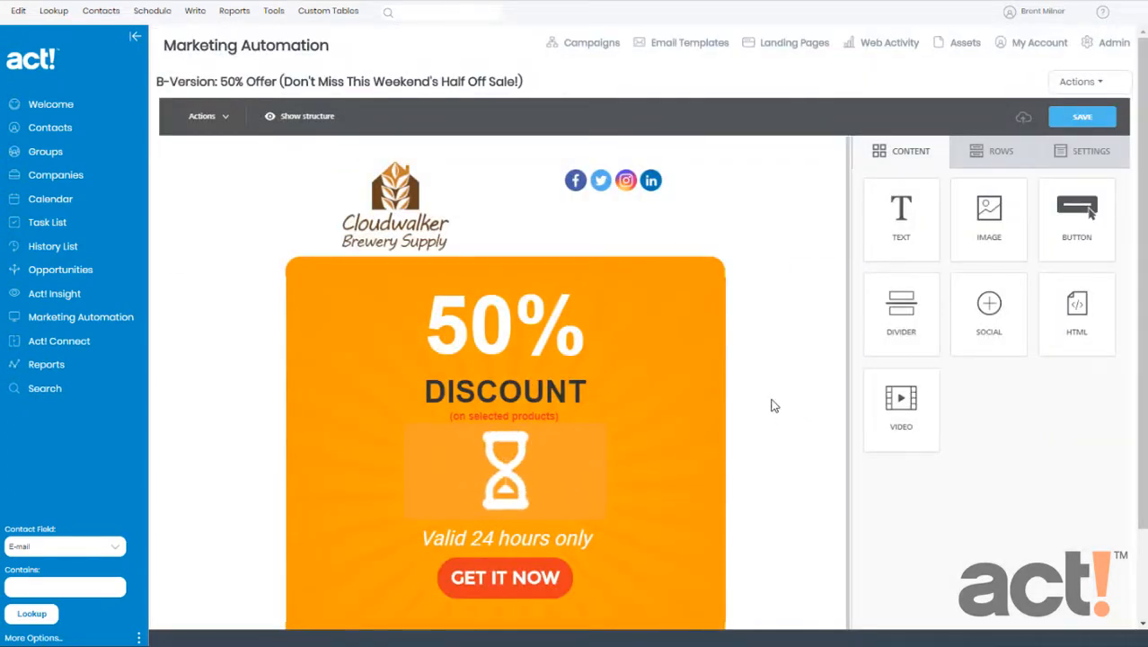
Save the B version, then switch to editing the A version via Actions
left_click(1082, 115)
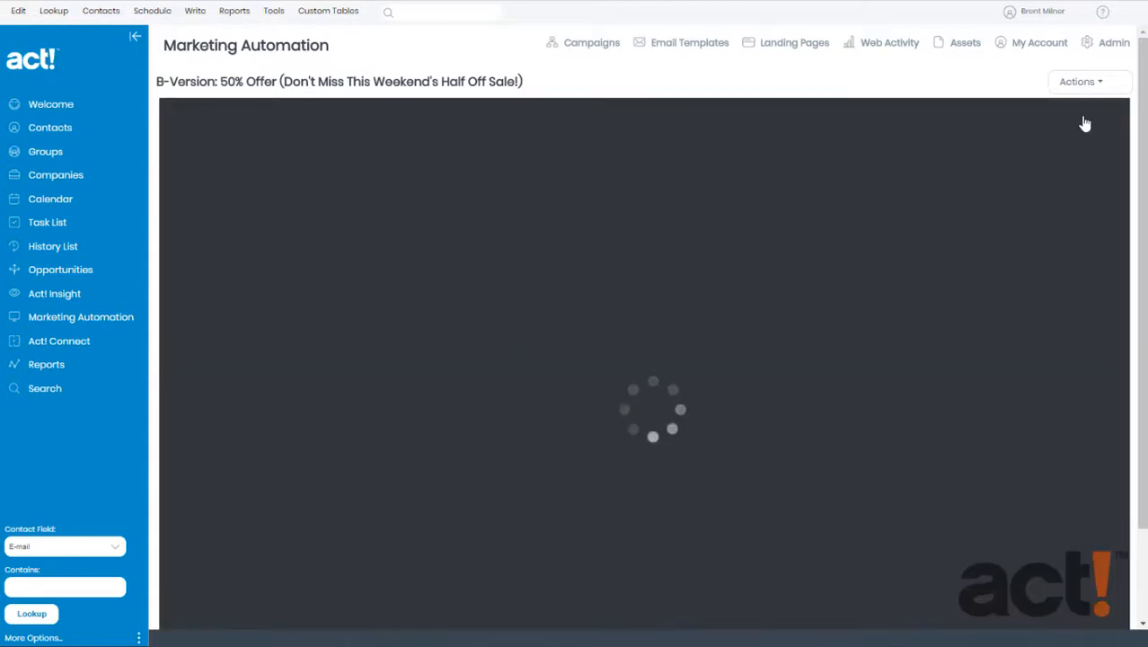
left_click(1078, 83)
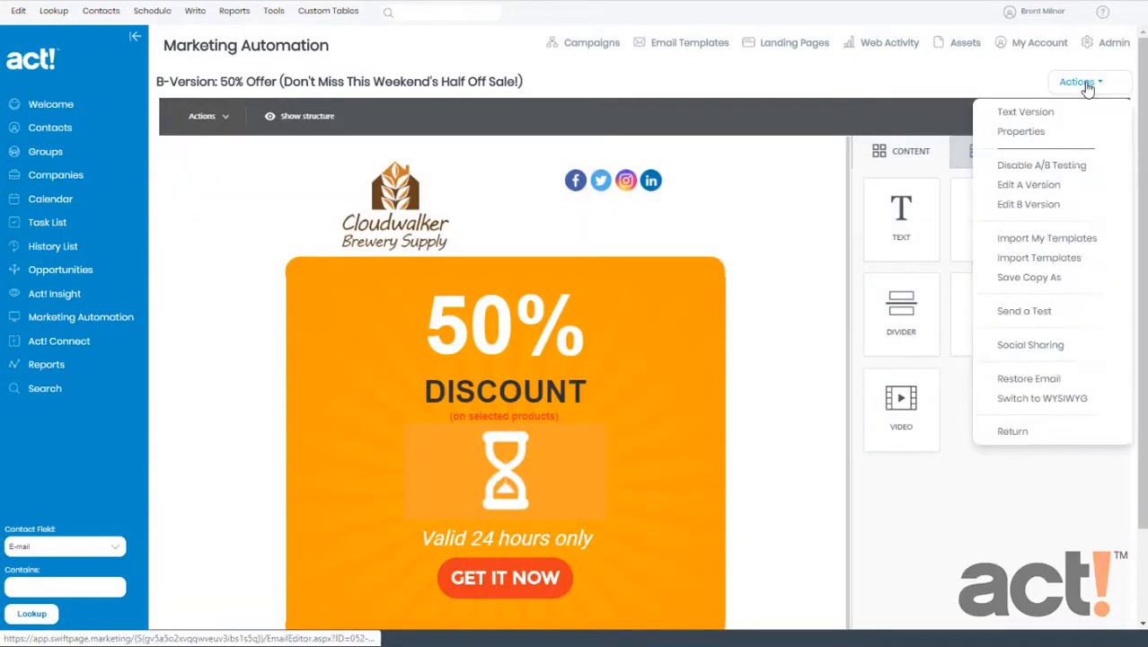
mouse_move(1028, 183)
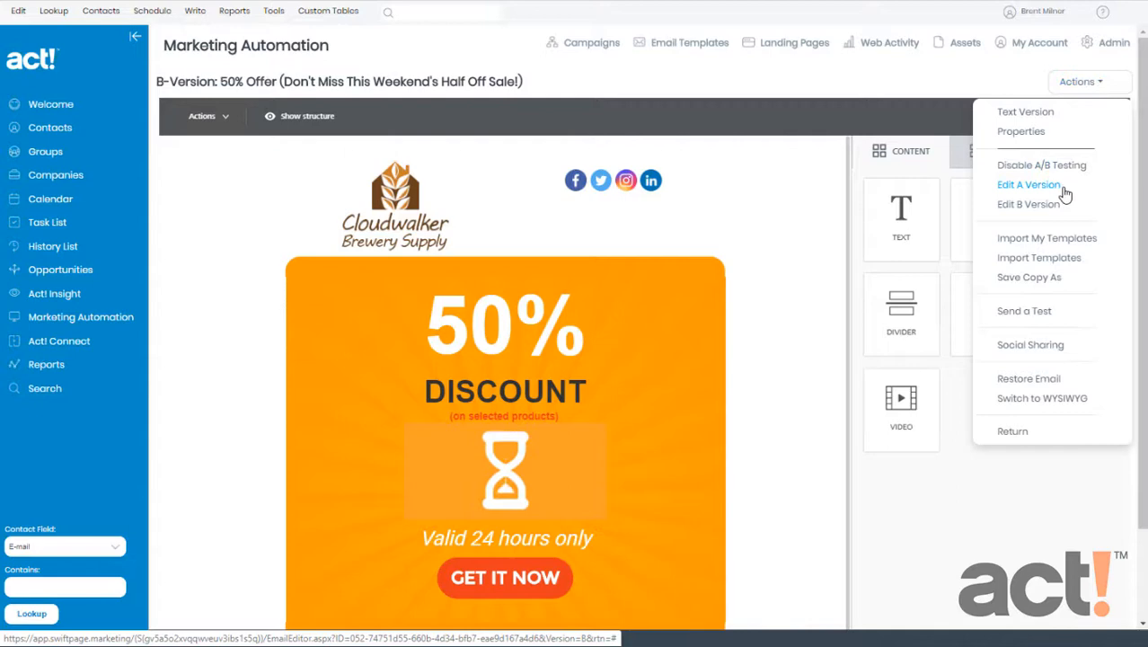
left_click(1028, 183)
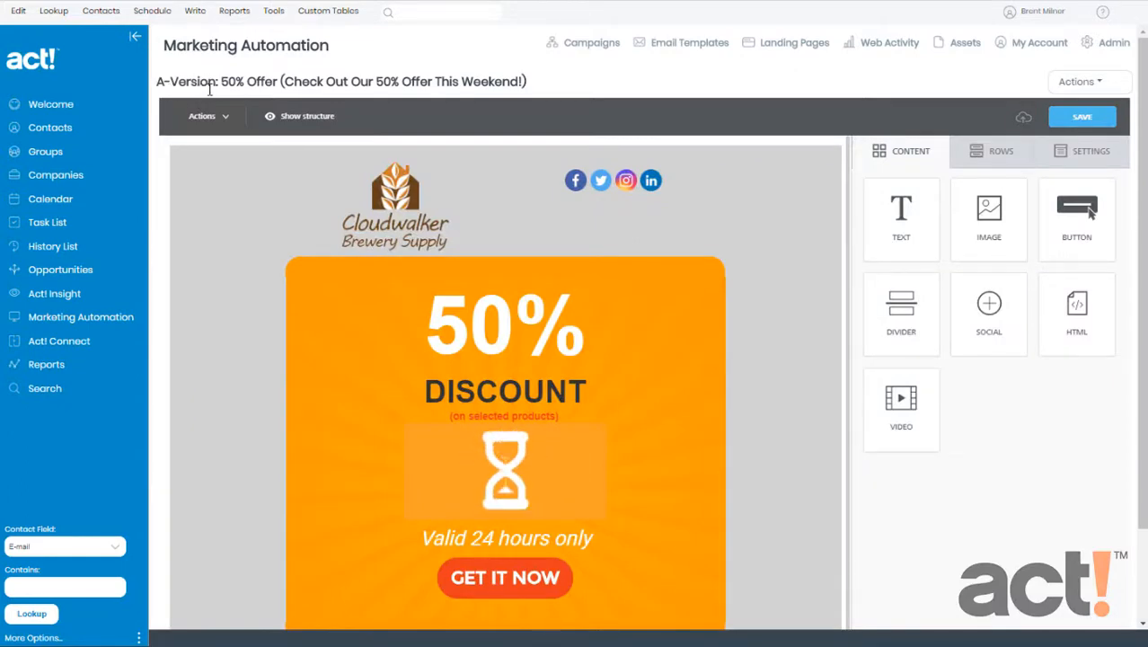
left_click(1078, 83)
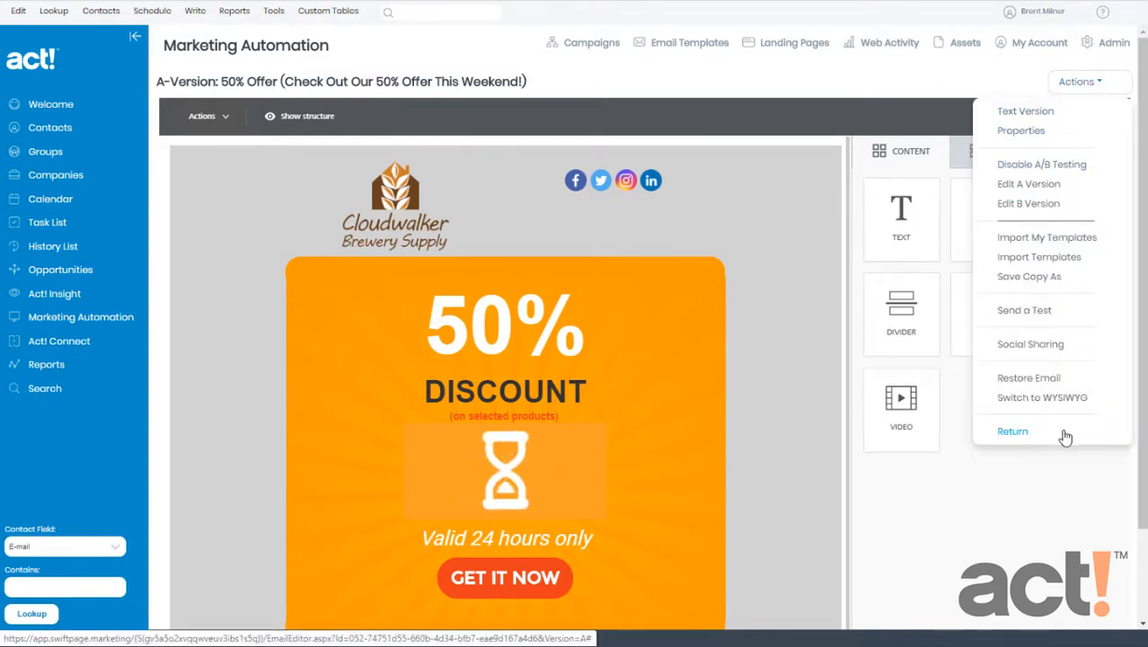
Return from the editor to the Welcome New Customers campaign flowchart
left_click(1013, 431)
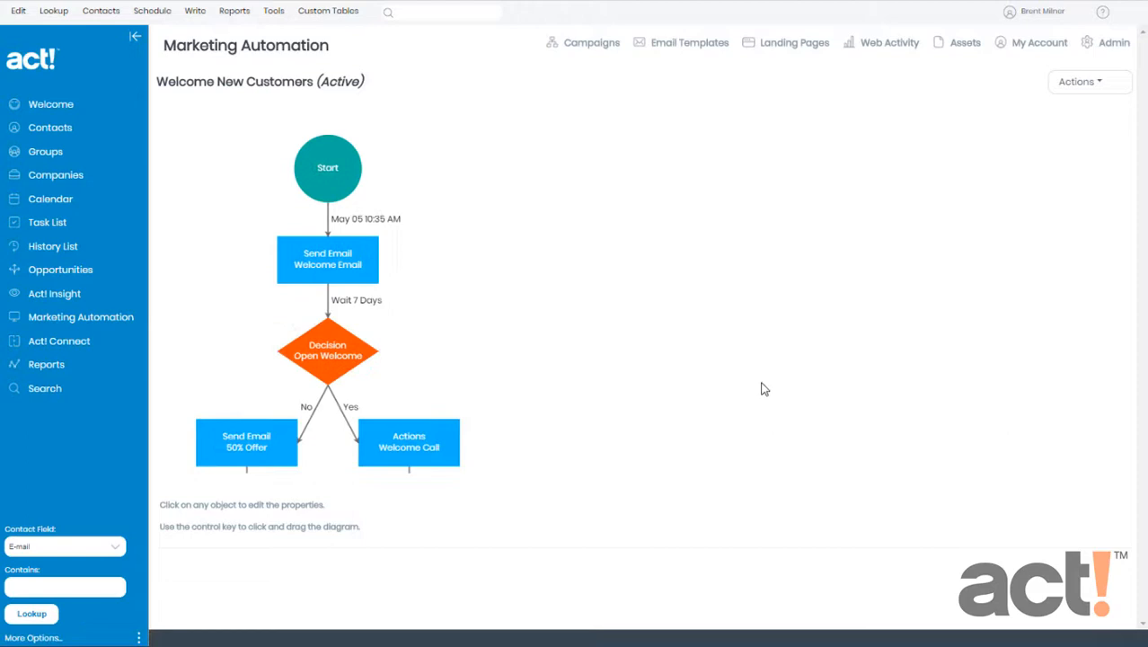
mouse_move(367, 111)
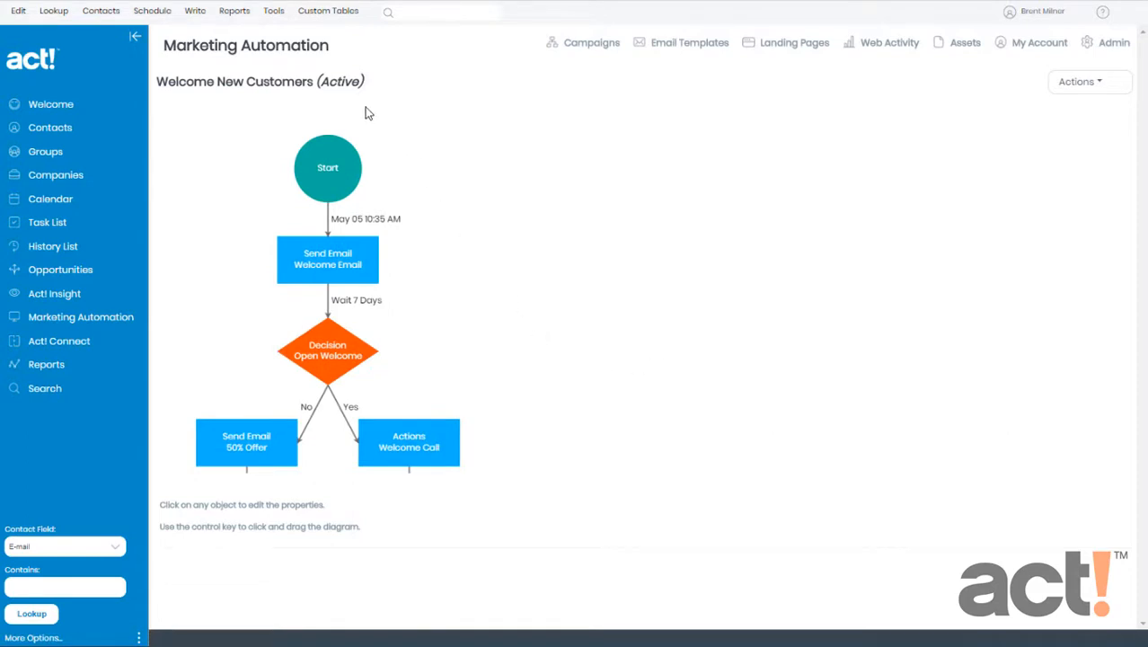
mouse_move(341, 381)
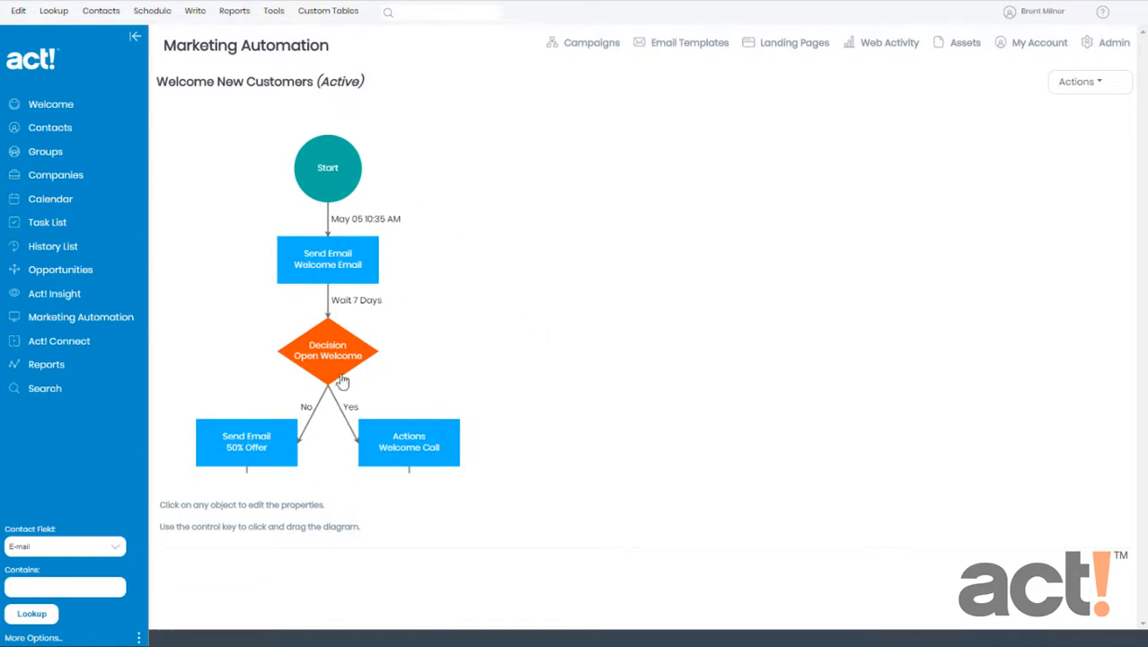
mouse_move(276, 468)
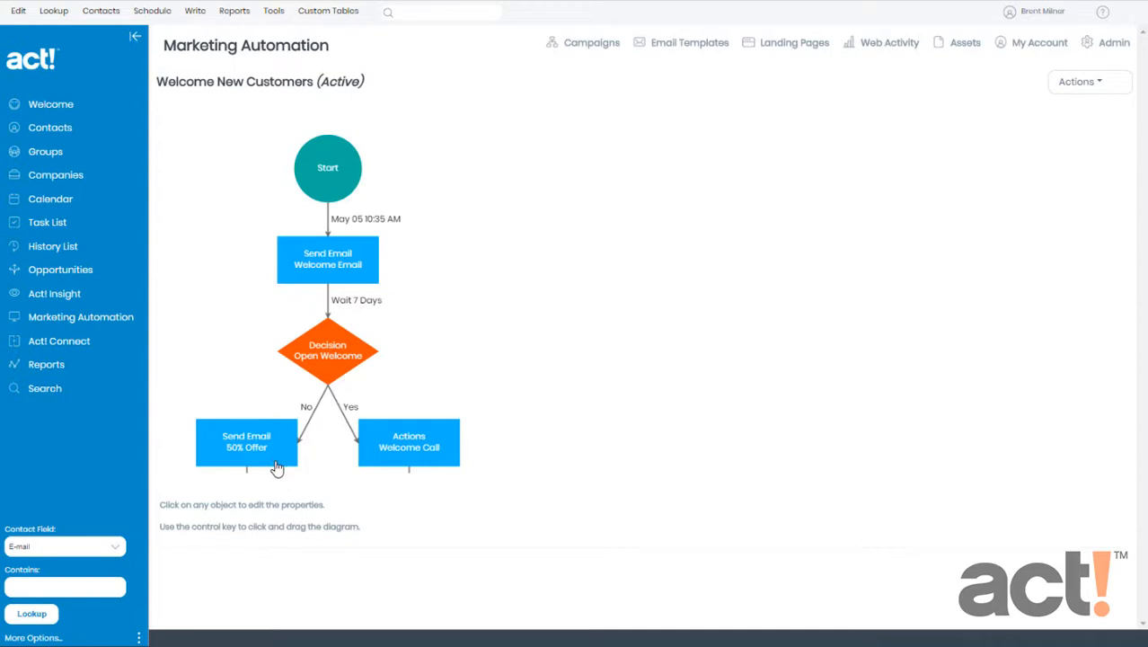